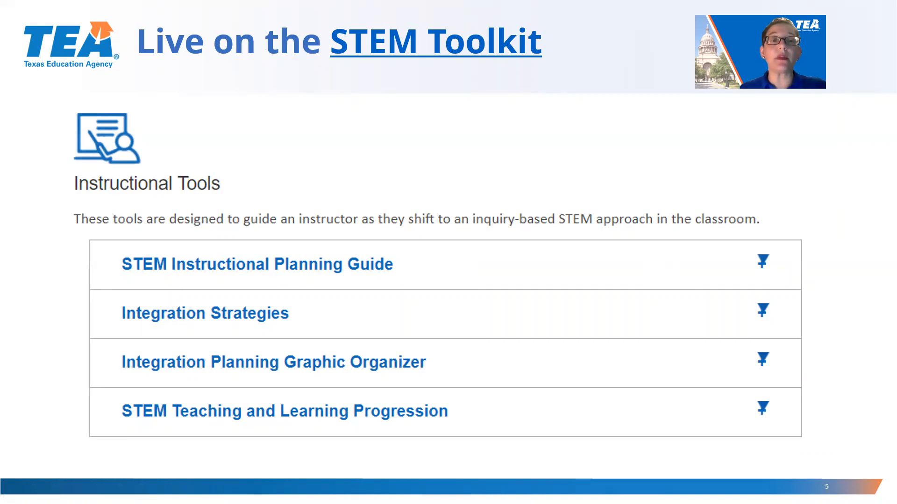
pyautogui.moveTo(648, 454)
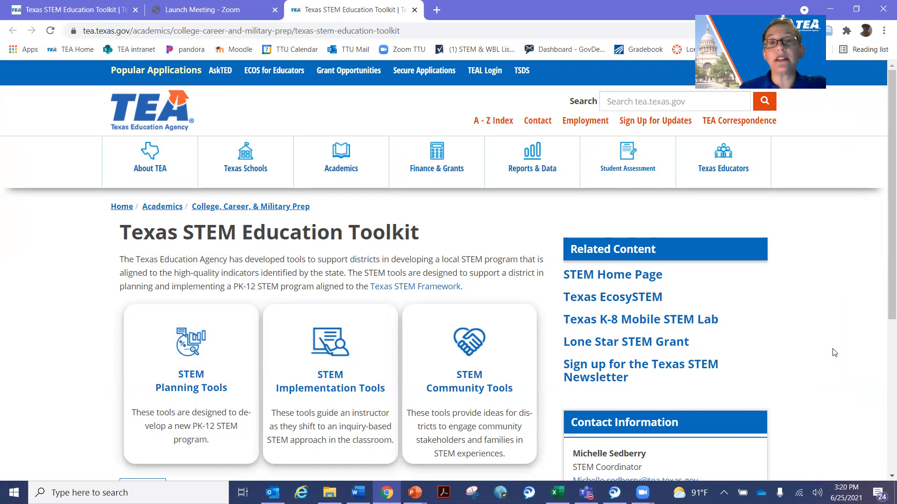
pyautogui.moveTo(838, 347)
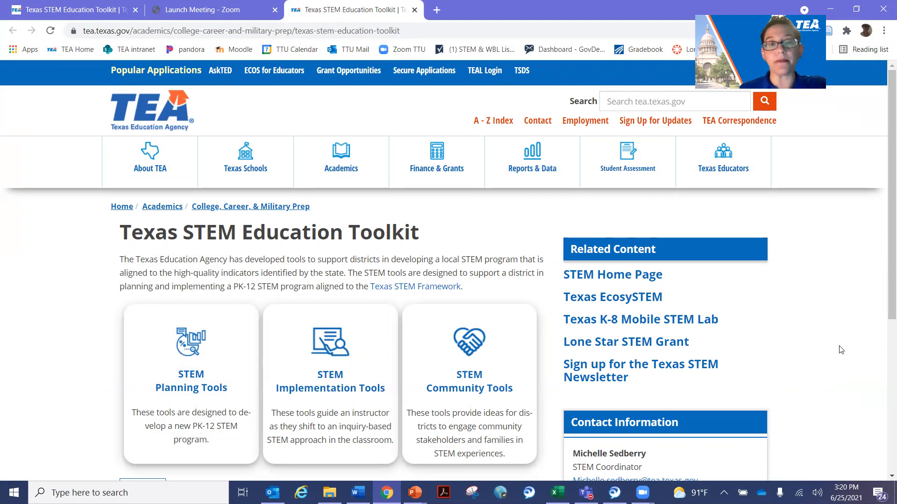
pyautogui.moveTo(245, 252)
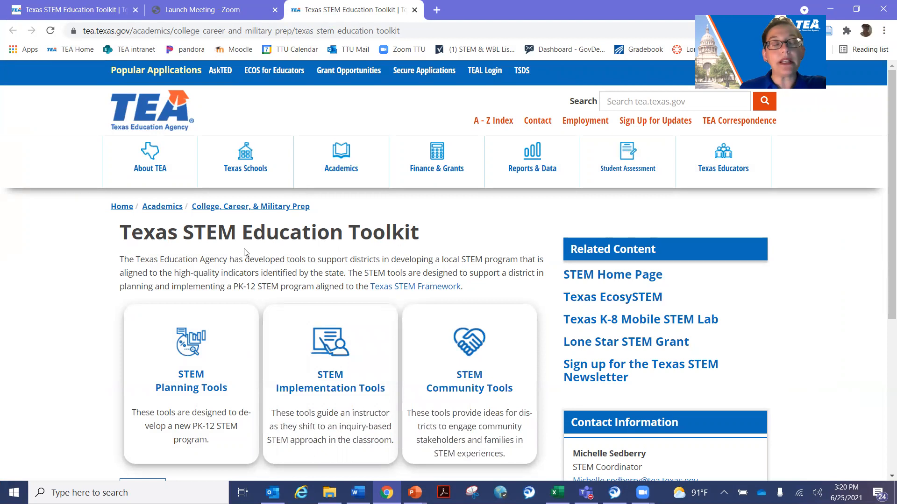
pyautogui.moveTo(342, 357)
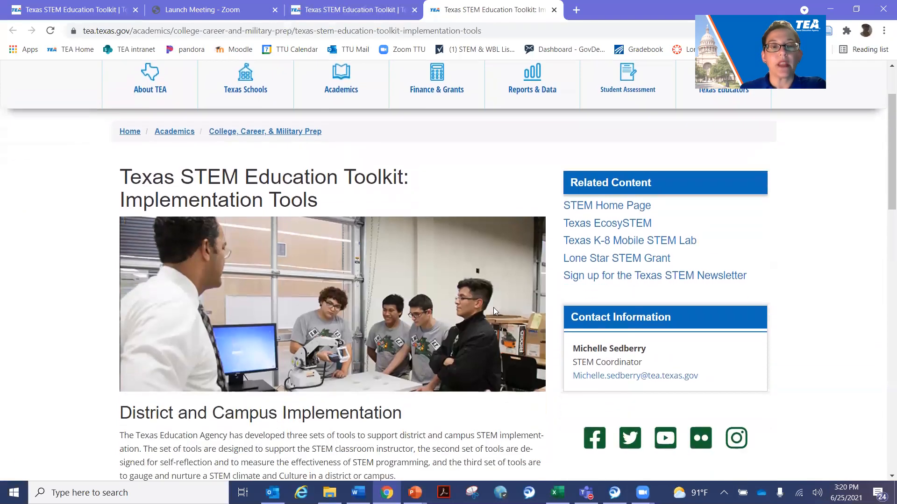
# Scroll through the Implementation Tools page's three tool lists and back up to the instructional tools.
pyautogui.scroll(-3)
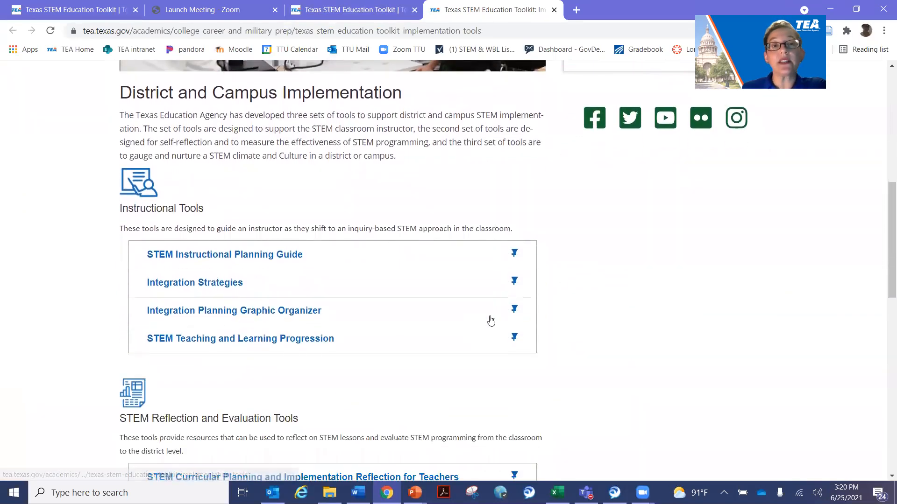
pyautogui.scroll(-3)
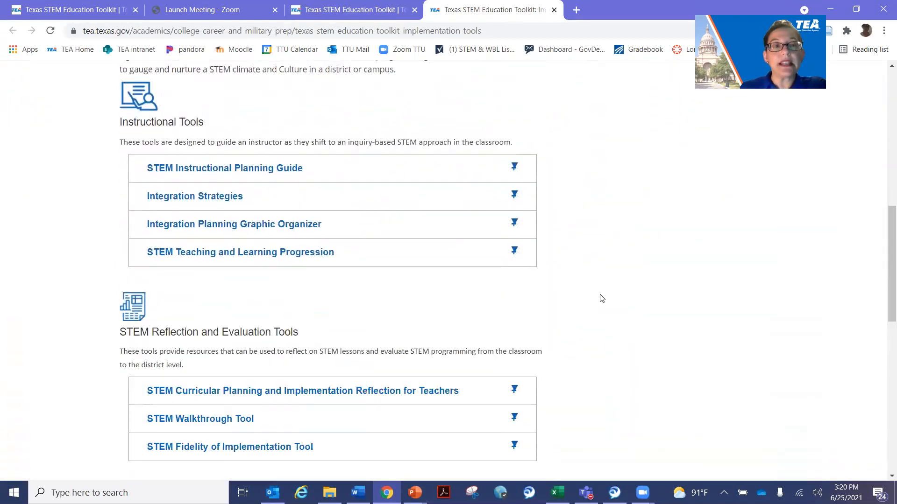
pyautogui.scroll(-3)
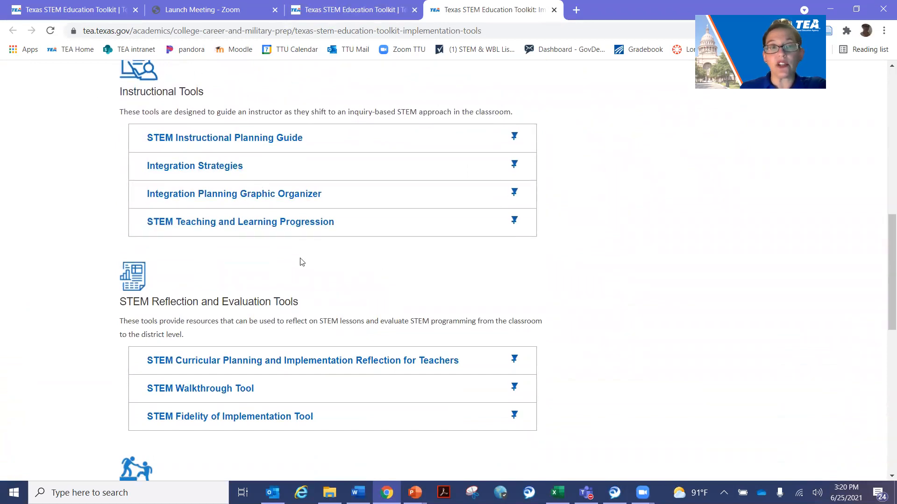
pyautogui.moveTo(565, 355)
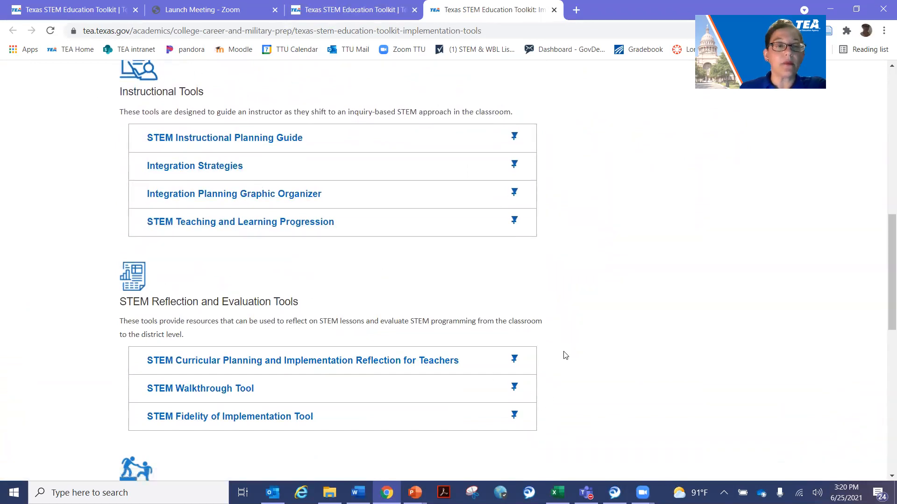
pyautogui.scroll(-3)
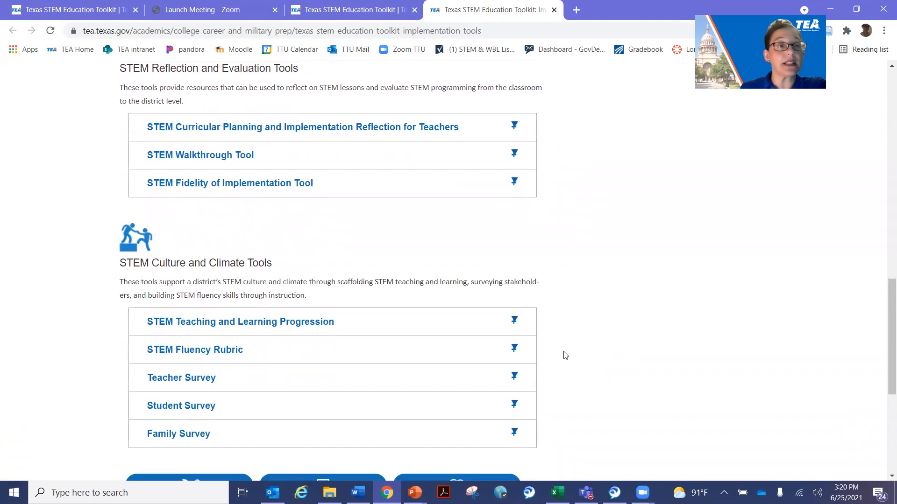
pyautogui.scroll(3)
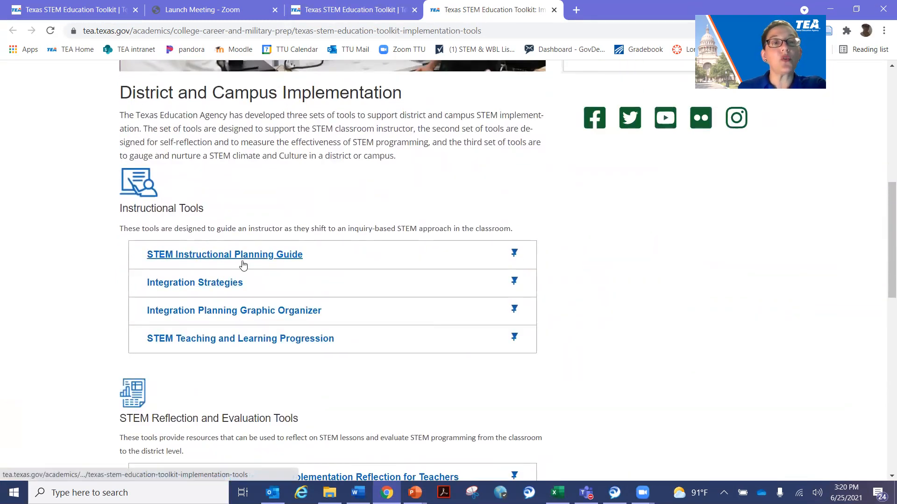
pyautogui.moveTo(379, 323)
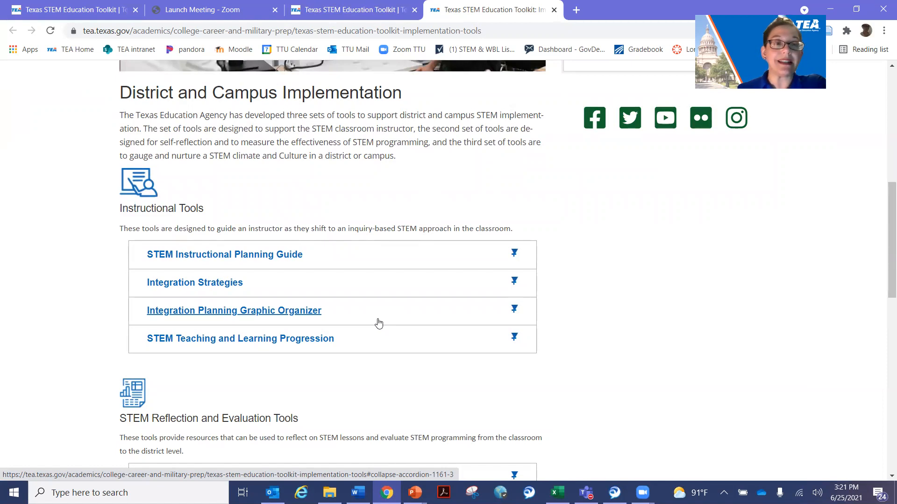
pyautogui.moveTo(514, 266)
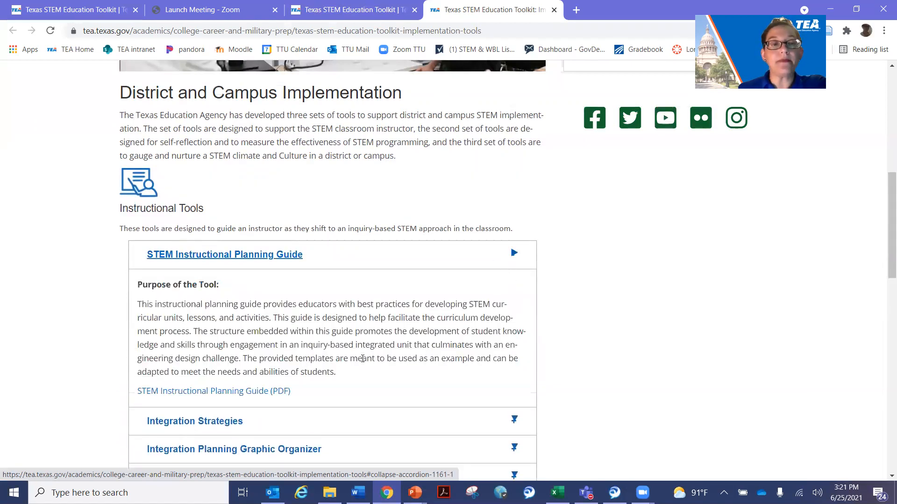
pyautogui.click(213, 390)
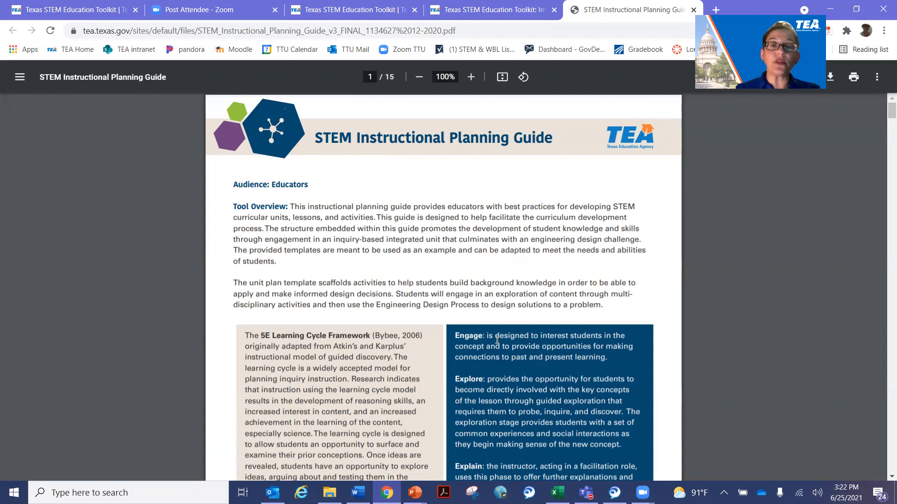
# Scroll through the guide's learning cycle, design process and Connecting Big Ideas pages to page 4's graphic organizer.
pyautogui.scroll(-3)
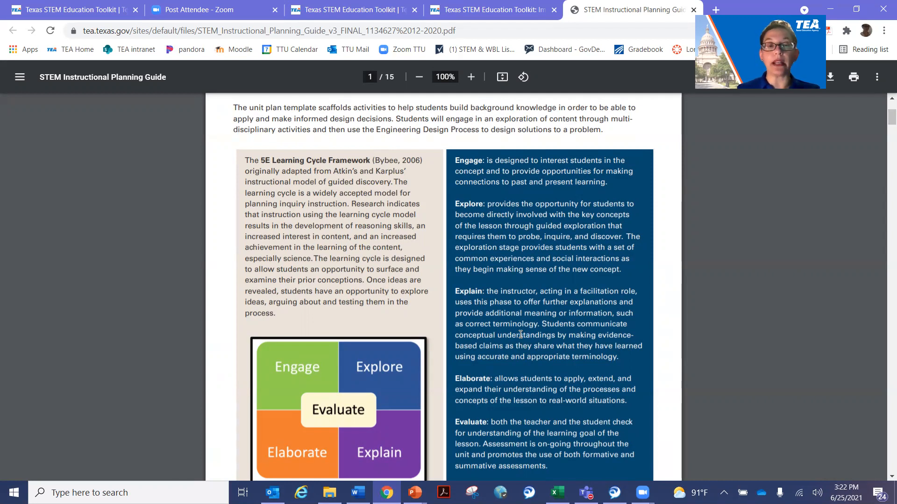
pyautogui.scroll(-3)
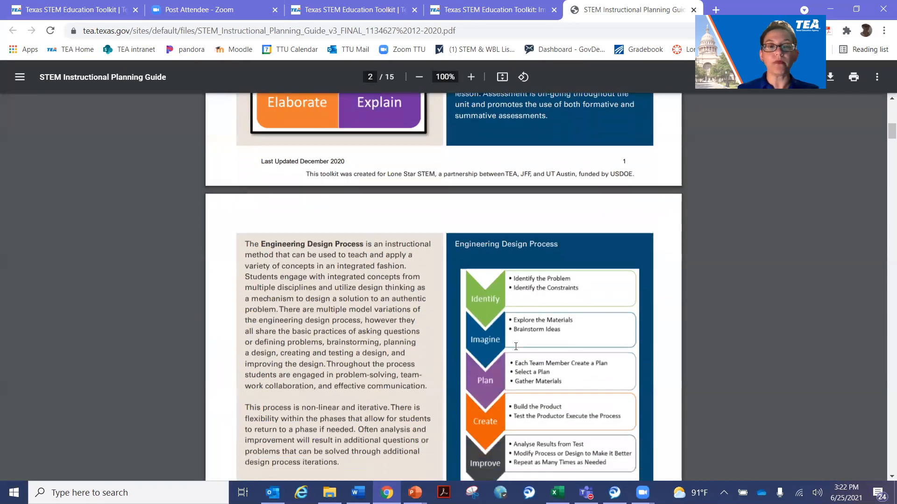
pyautogui.scroll(-3)
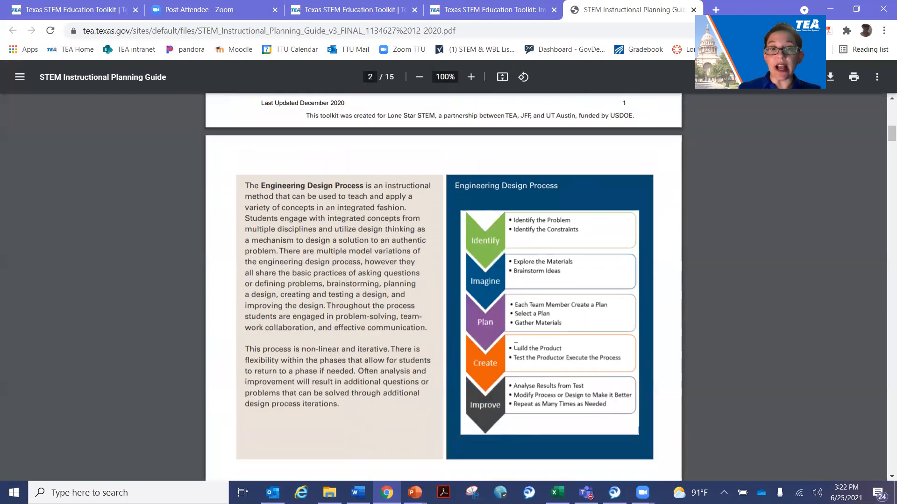
pyautogui.scroll(-3)
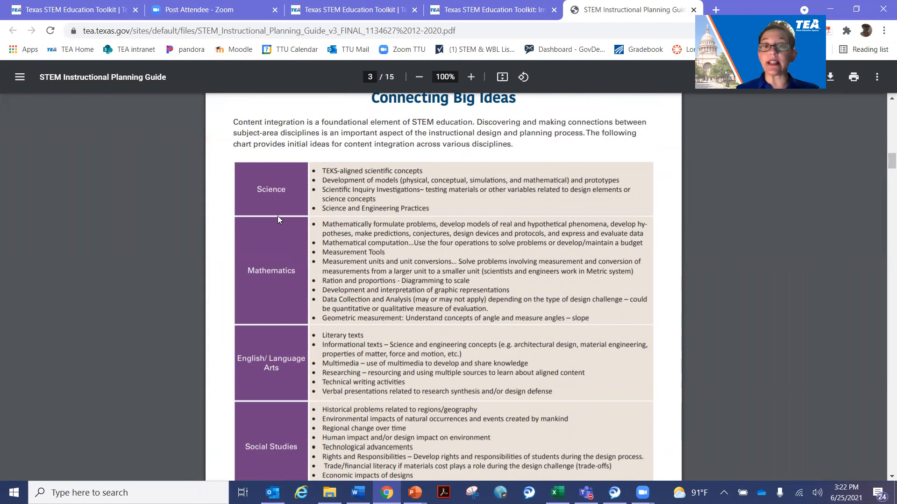
pyautogui.moveTo(358, 206)
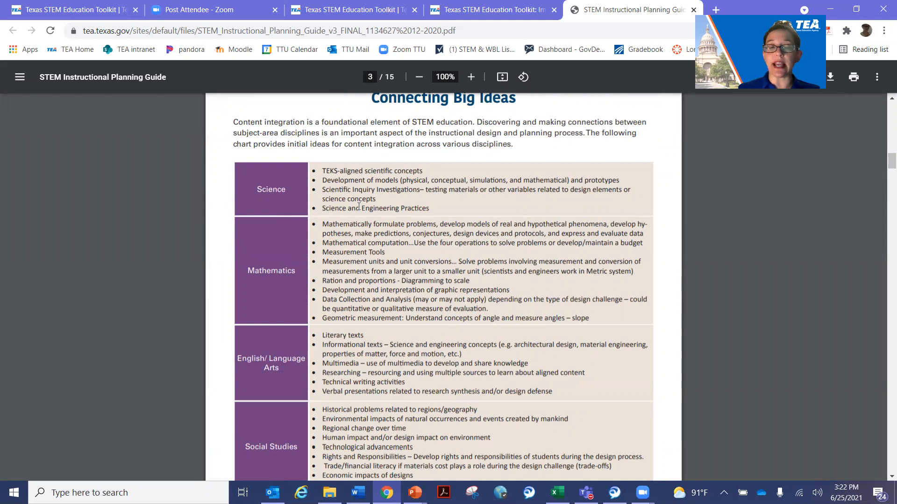
pyautogui.scroll(-3)
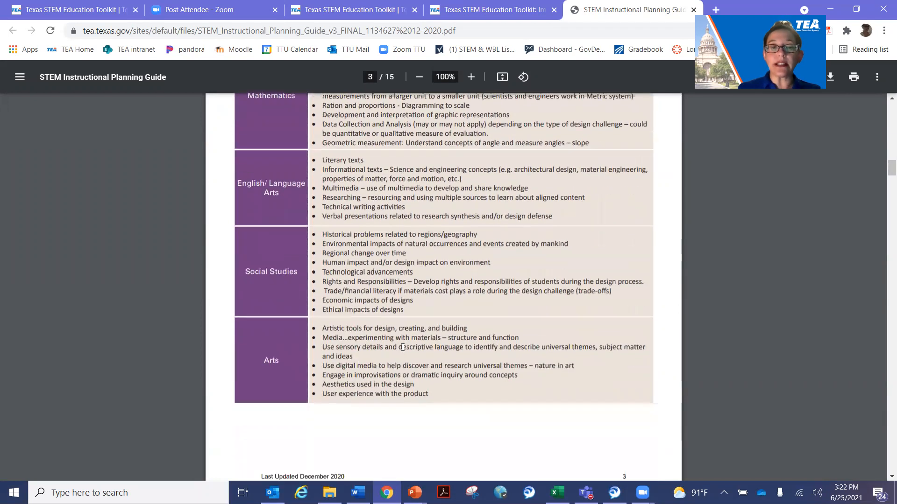
pyautogui.scroll(-3)
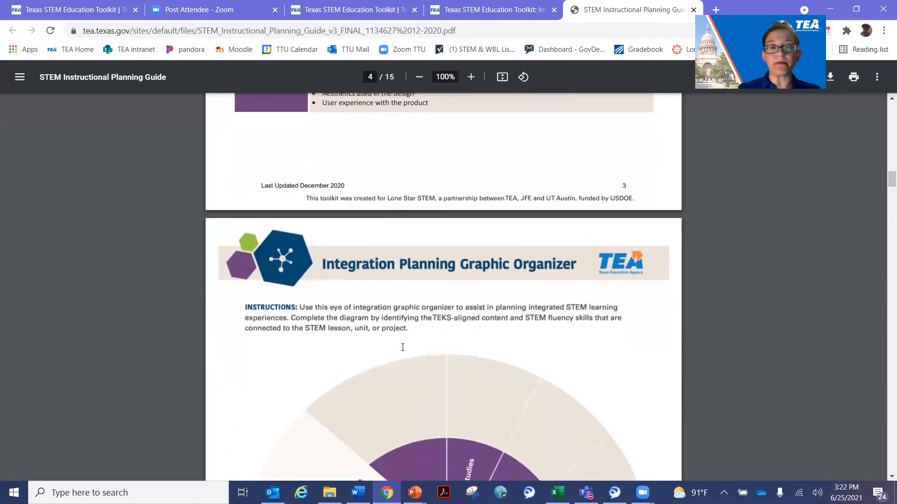
# Scroll past the STEM Fluency Skills wheel on page 4 until the Unit Overview heading appears.
pyautogui.scroll(-3)
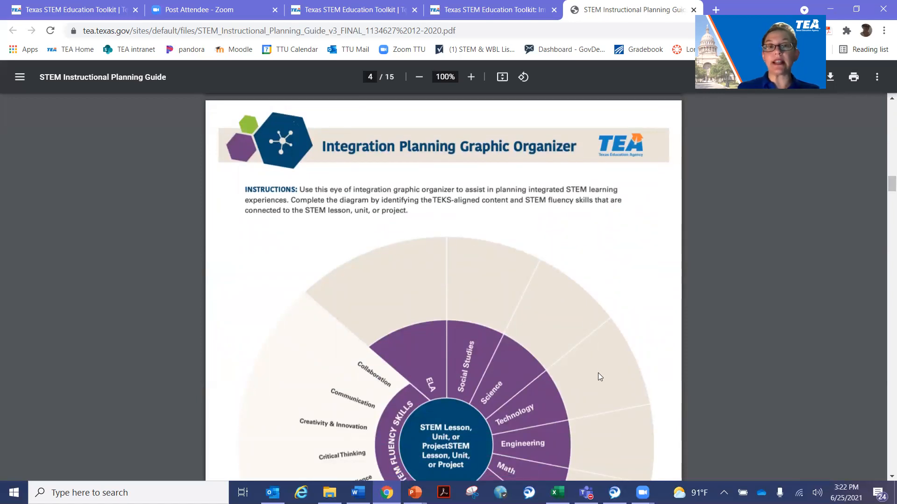
pyautogui.moveTo(598, 335)
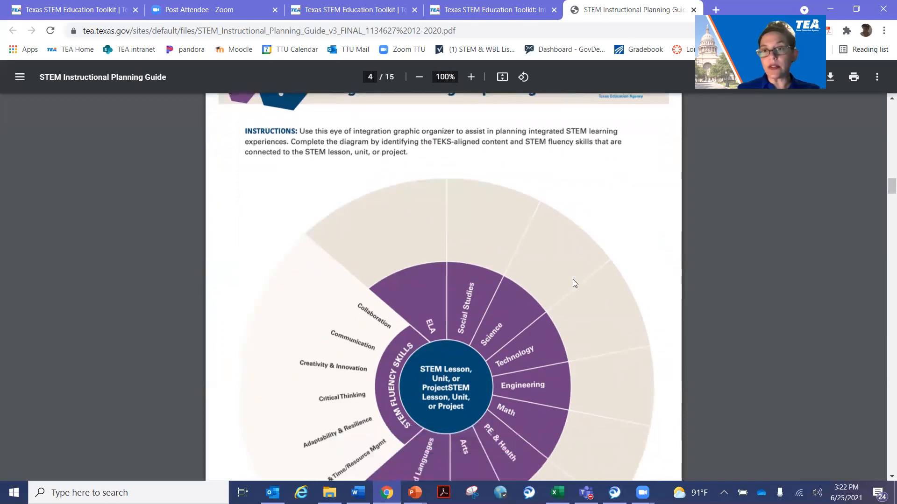
pyautogui.moveTo(581, 287)
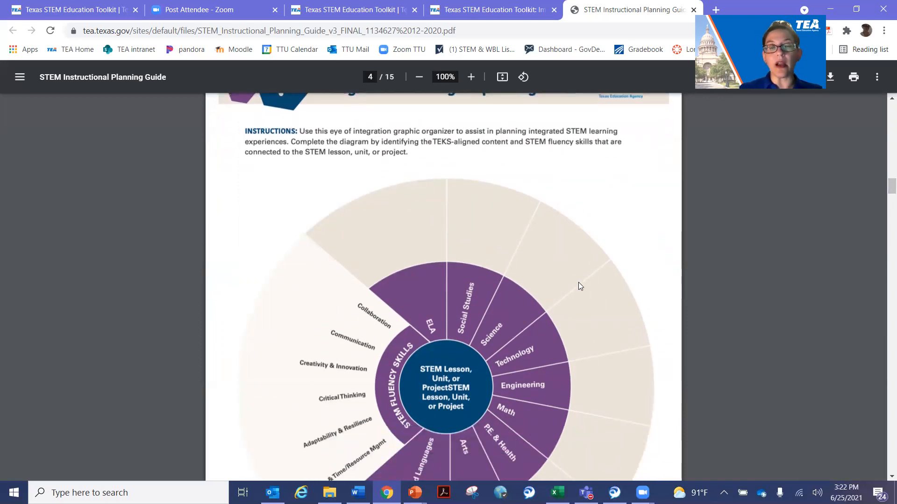
pyautogui.moveTo(607, 331)
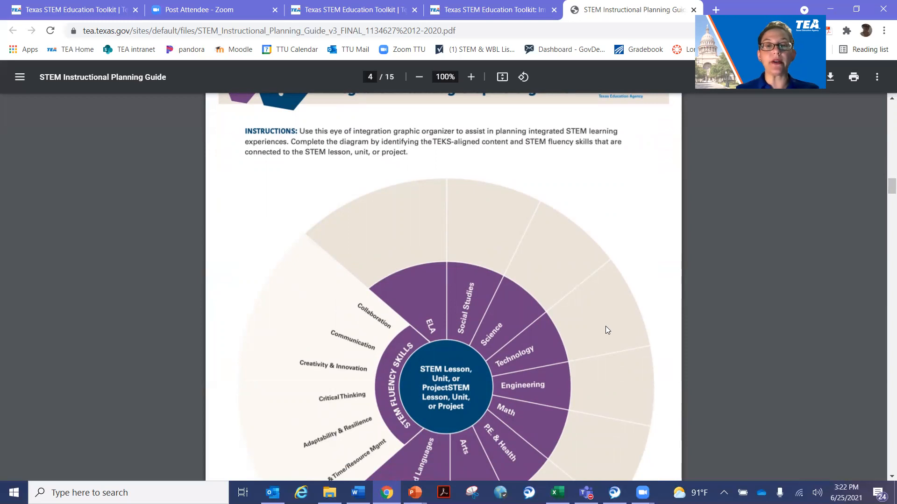
pyautogui.scroll(-3)
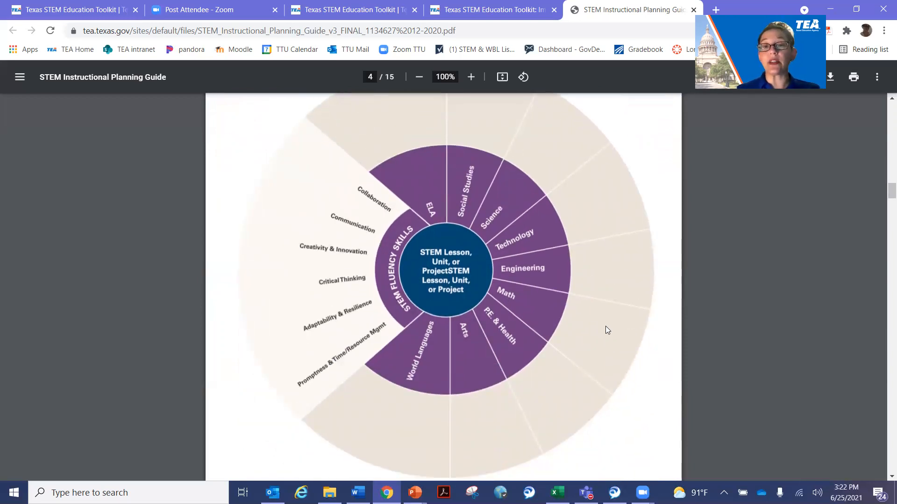
pyautogui.moveTo(547, 130)
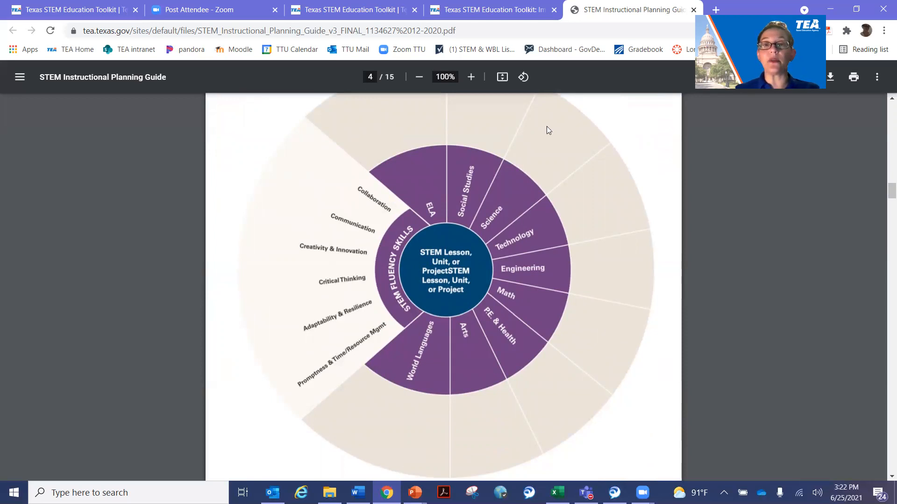
pyautogui.moveTo(555, 161)
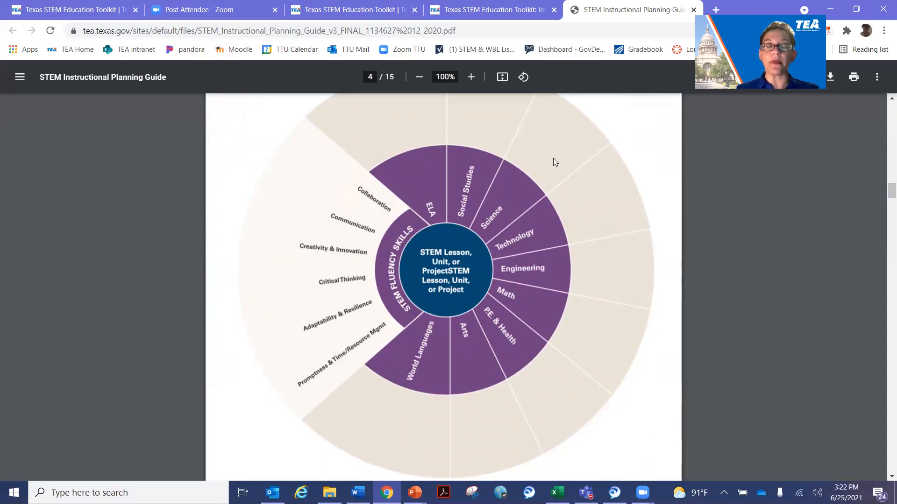
pyautogui.moveTo(550, 120)
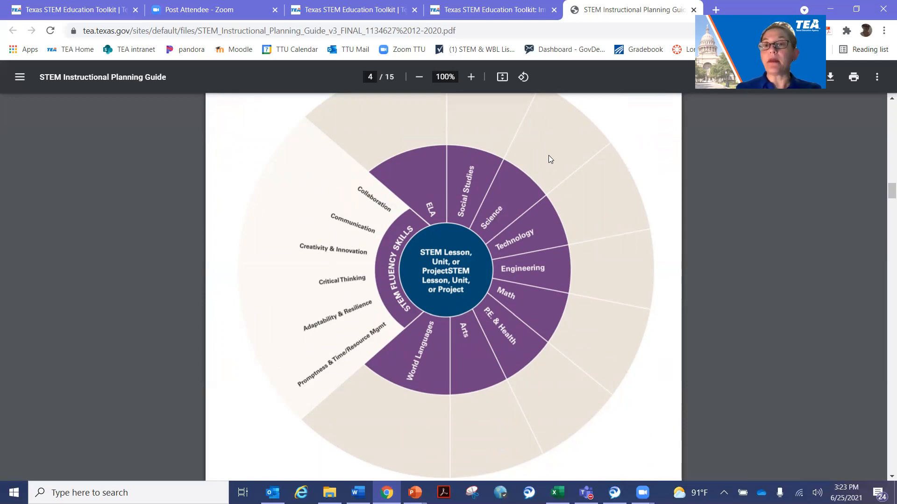
pyautogui.moveTo(575, 146)
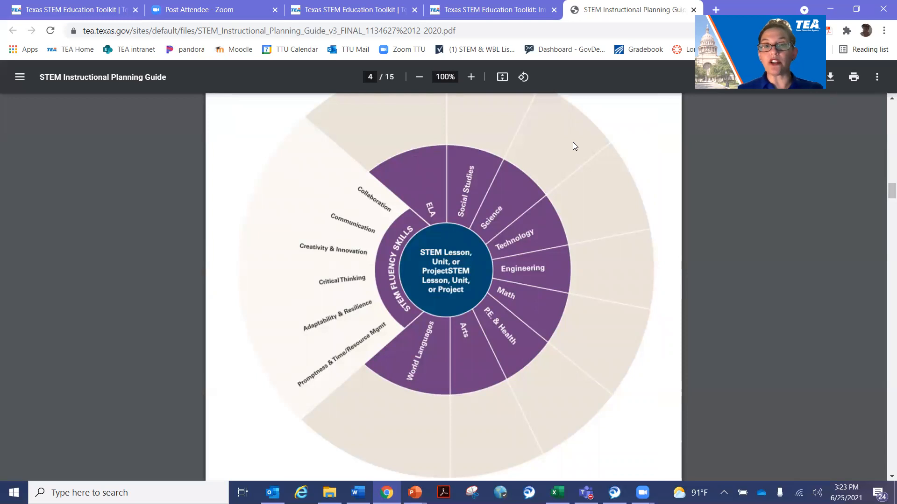
pyautogui.moveTo(467, 191)
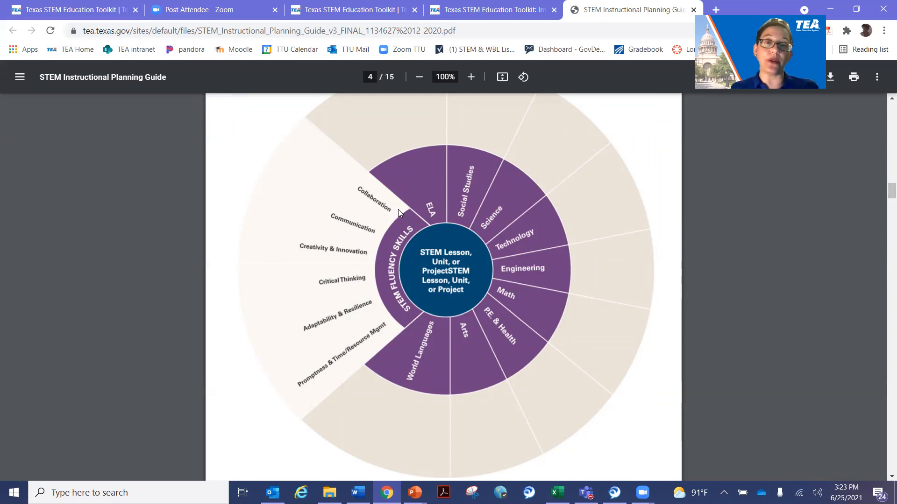
pyautogui.moveTo(423, 134)
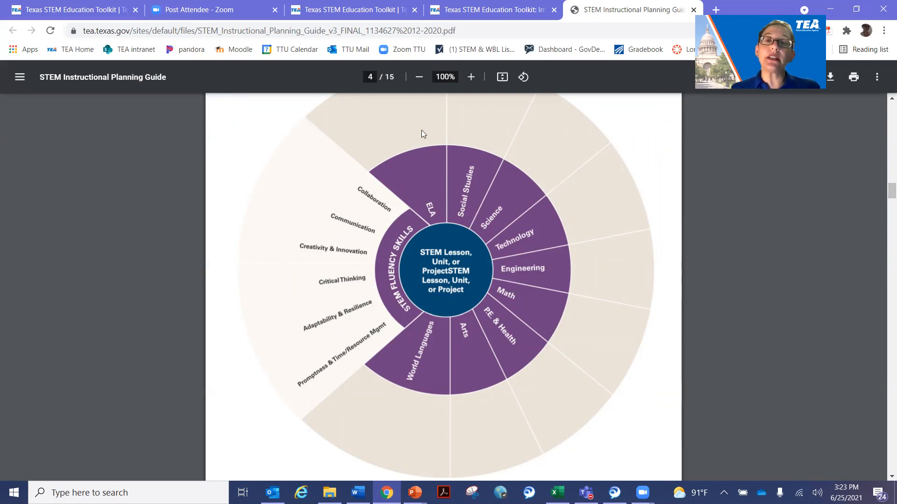
pyautogui.moveTo(519, 427)
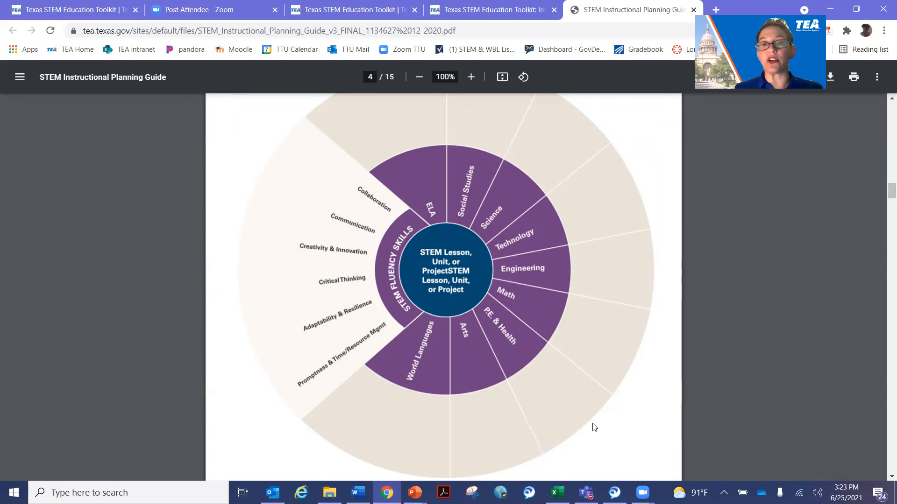
pyautogui.moveTo(505, 449)
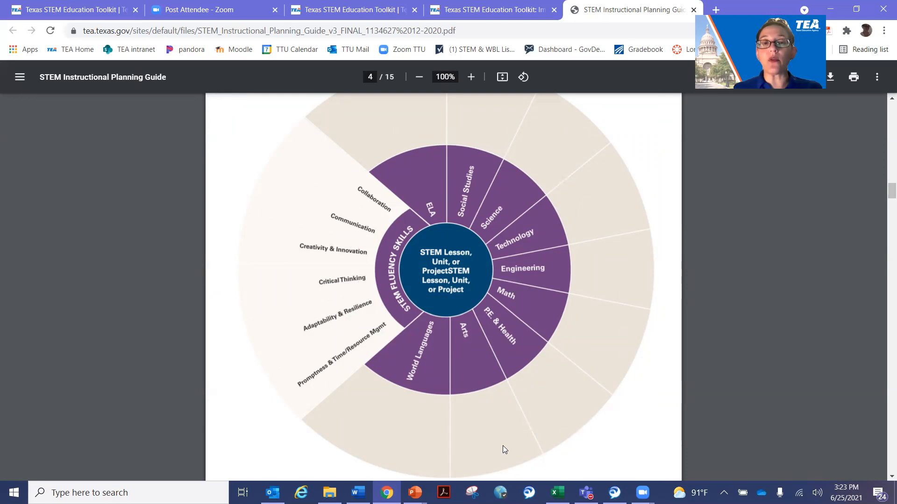
pyautogui.scroll(-3)
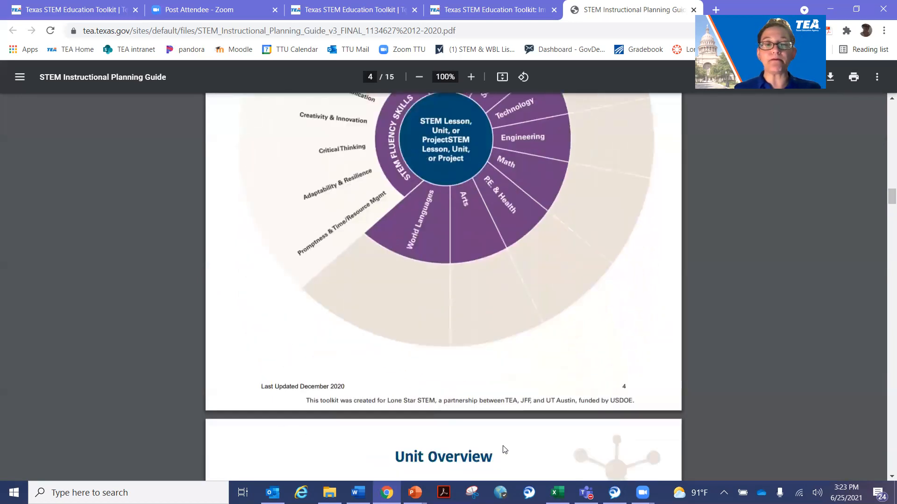
# Scroll through the 5E highlights and instructional plan template pages of the guide.
pyautogui.scroll(-3)
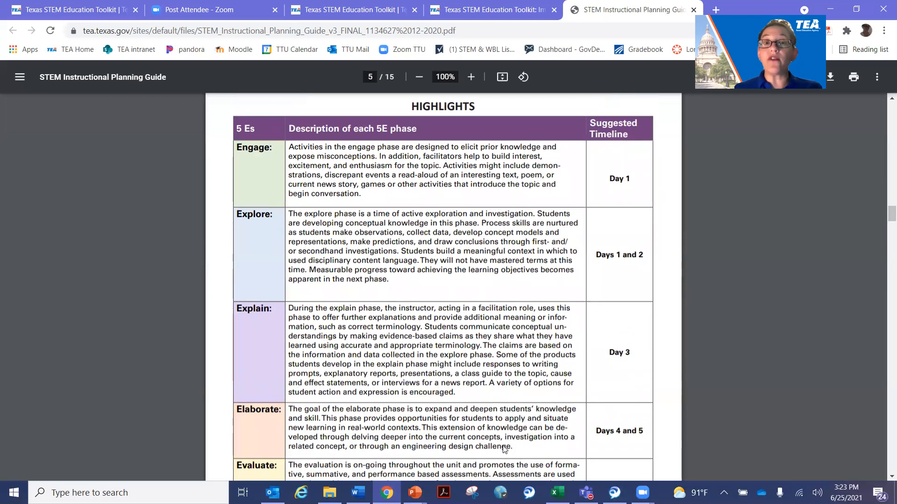
pyautogui.scroll(-3)
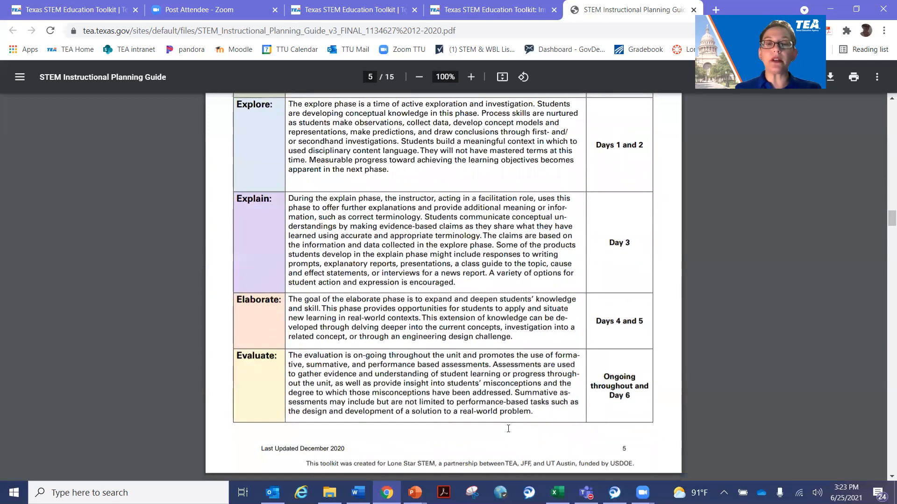
pyautogui.scroll(-3)
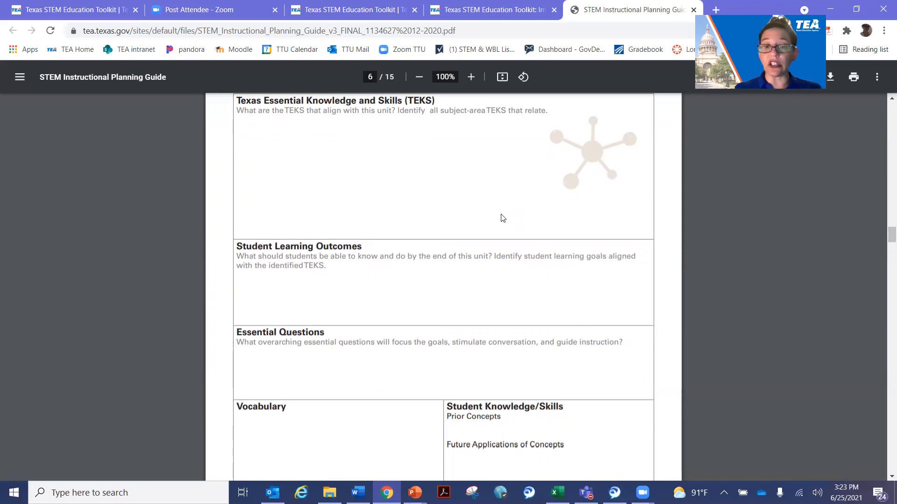
pyautogui.scroll(-3)
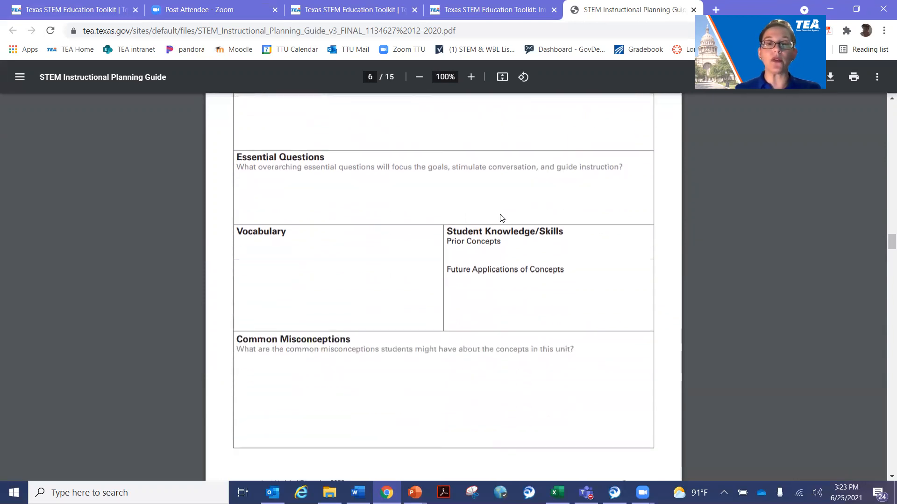
pyautogui.scroll(-3)
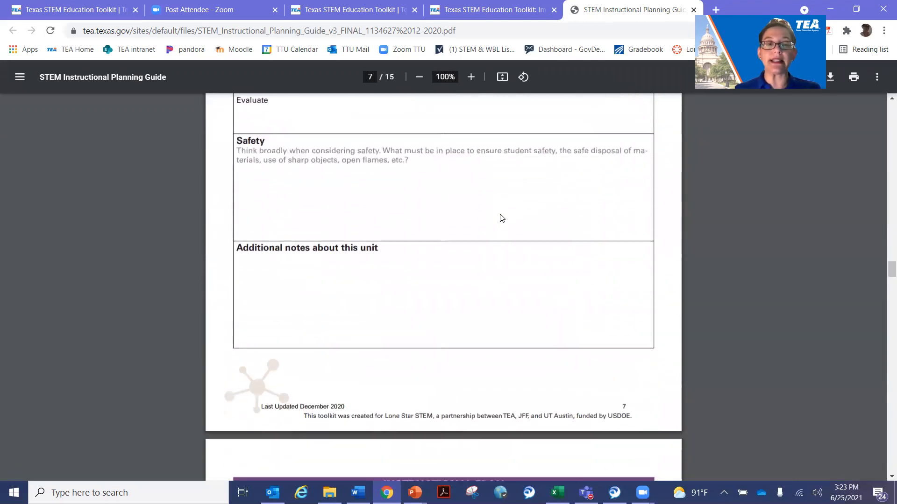
pyautogui.scroll(-3)
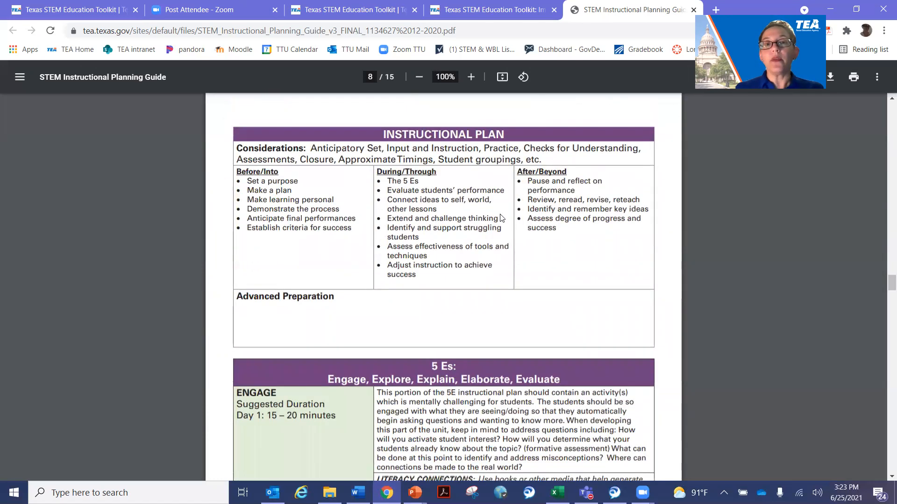
pyautogui.scroll(-3)
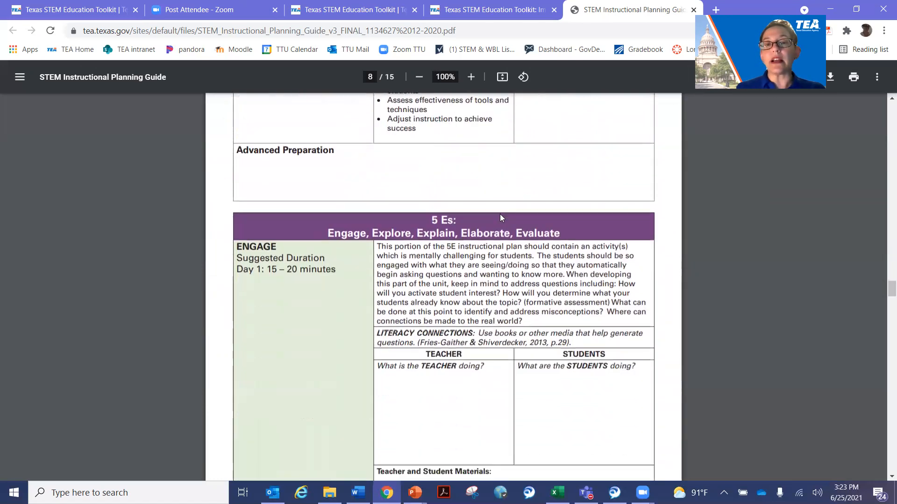
pyautogui.scroll(-3)
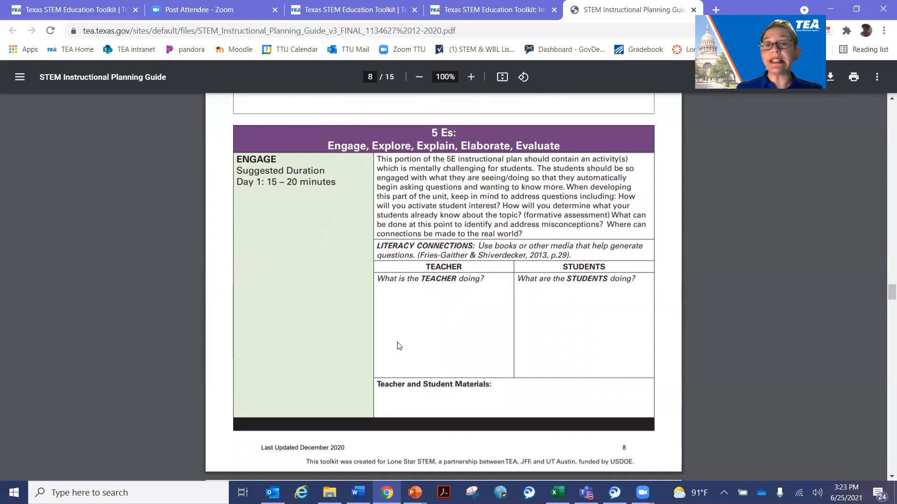
pyautogui.moveTo(447, 233)
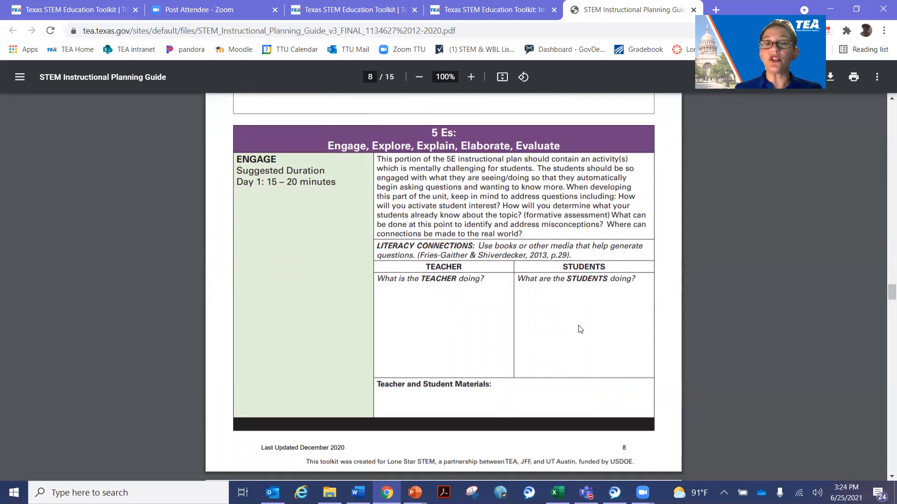
# Continue through the Explore inquiry types and Explain pages to page 11's Elaborate section.
pyautogui.scroll(-3)
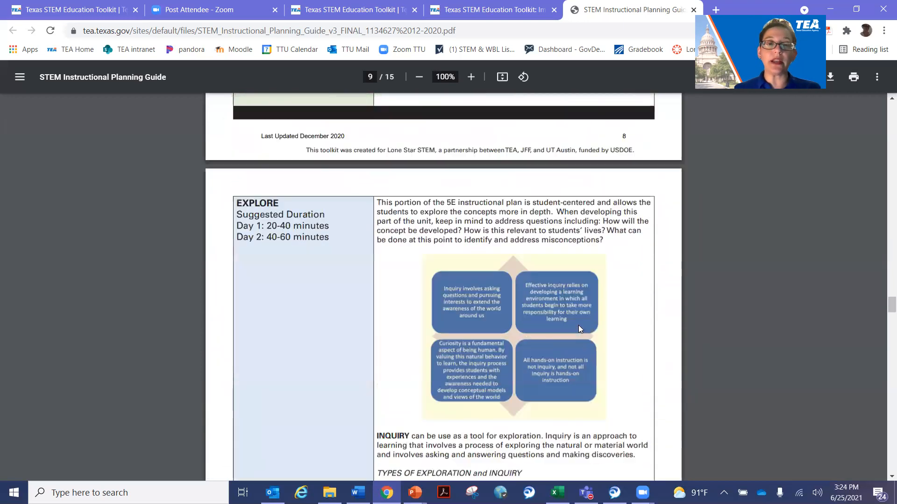
pyautogui.scroll(-3)
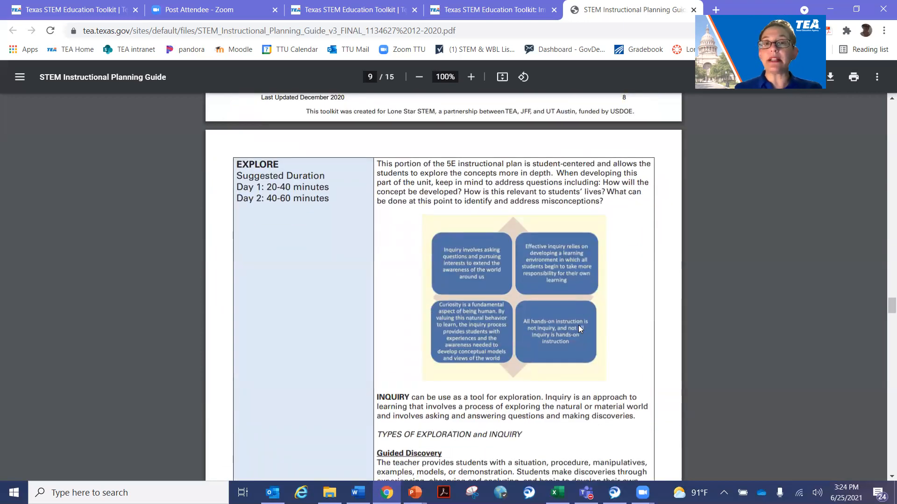
pyautogui.moveTo(340, 322)
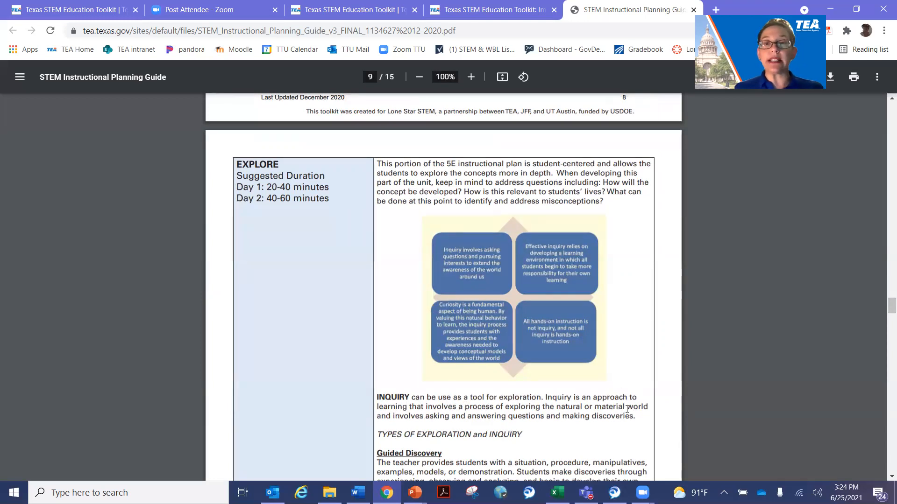
pyautogui.scroll(-3)
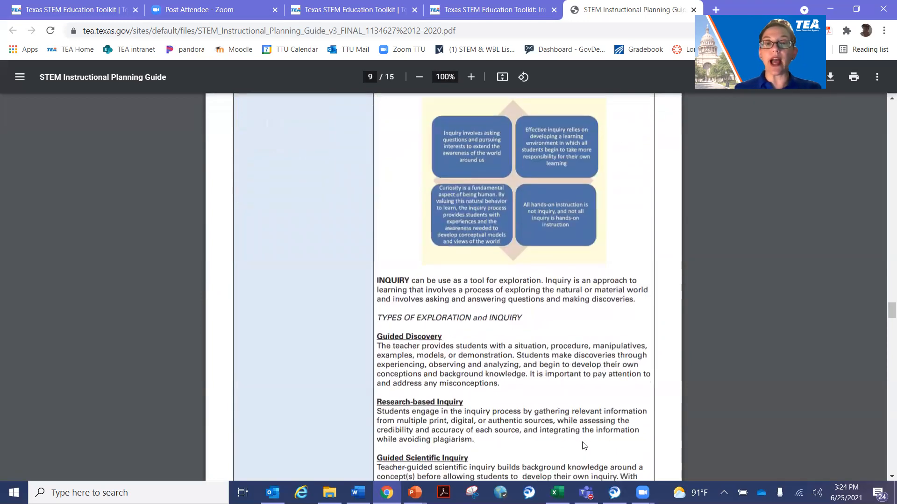
pyautogui.scroll(-3)
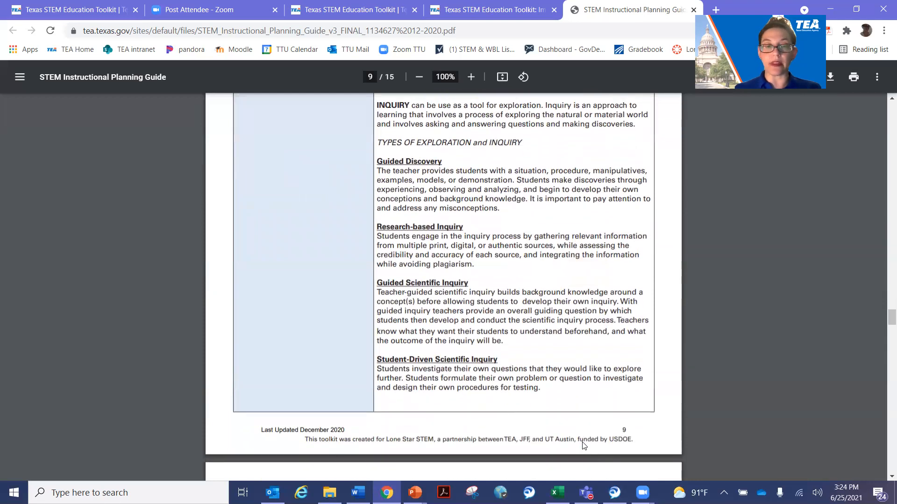
pyautogui.scroll(-3)
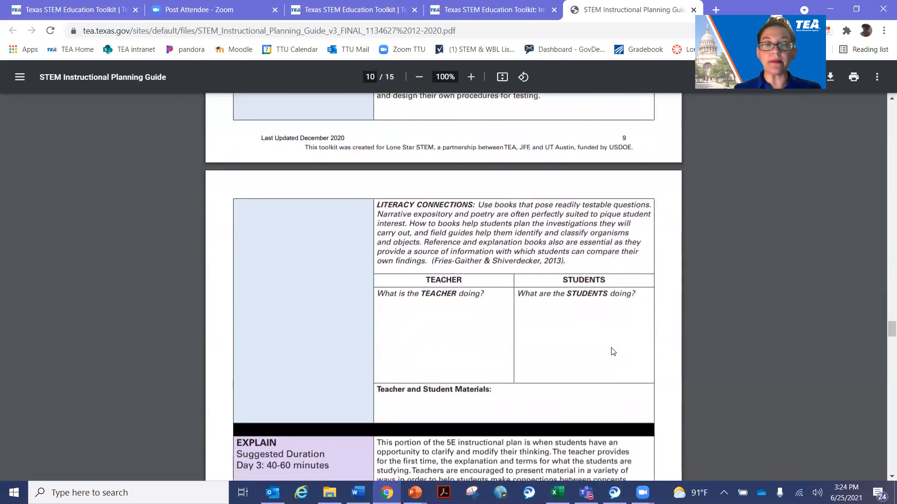
pyautogui.scroll(-3)
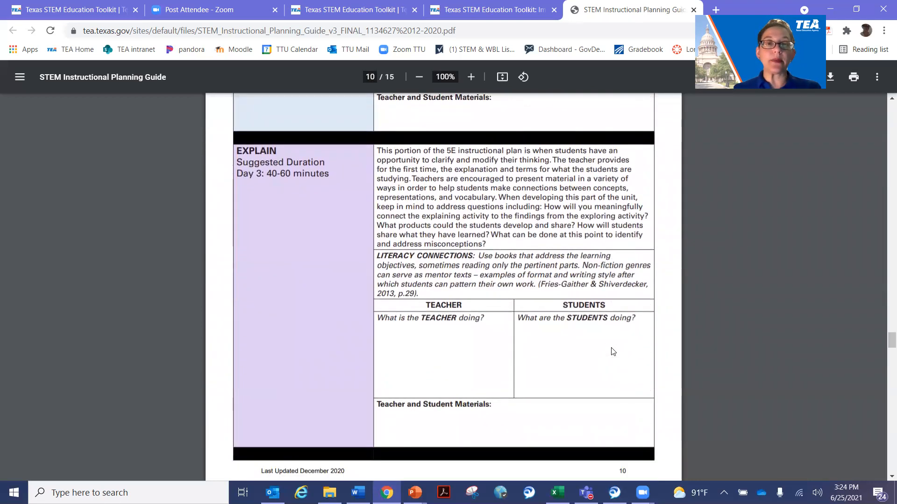
pyautogui.scroll(-3)
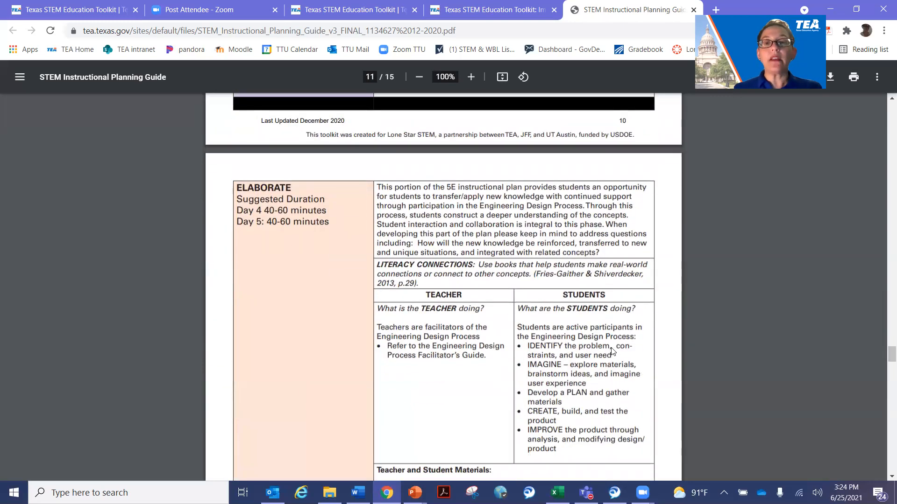
pyautogui.moveTo(417, 380)
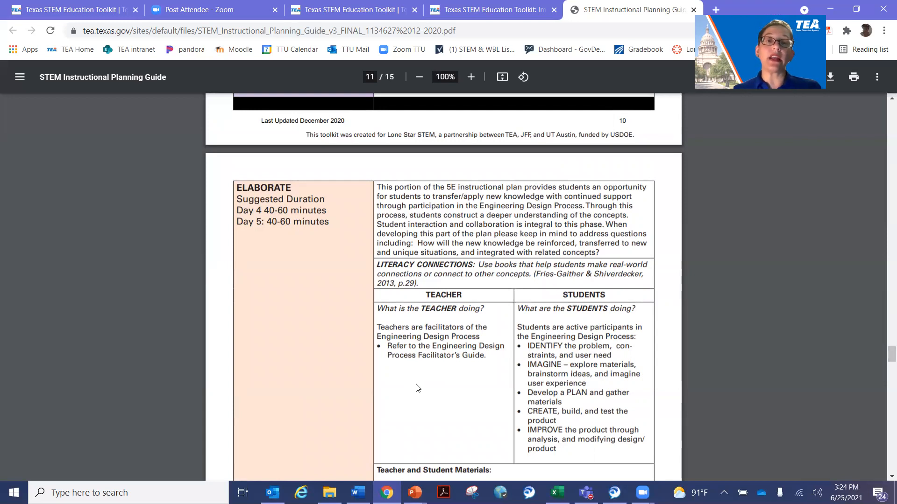
# Scroll past the Evaluate and Additional Considerations pages to the Engineering Design Process Facilitator Guide heading.
pyautogui.scroll(-3)
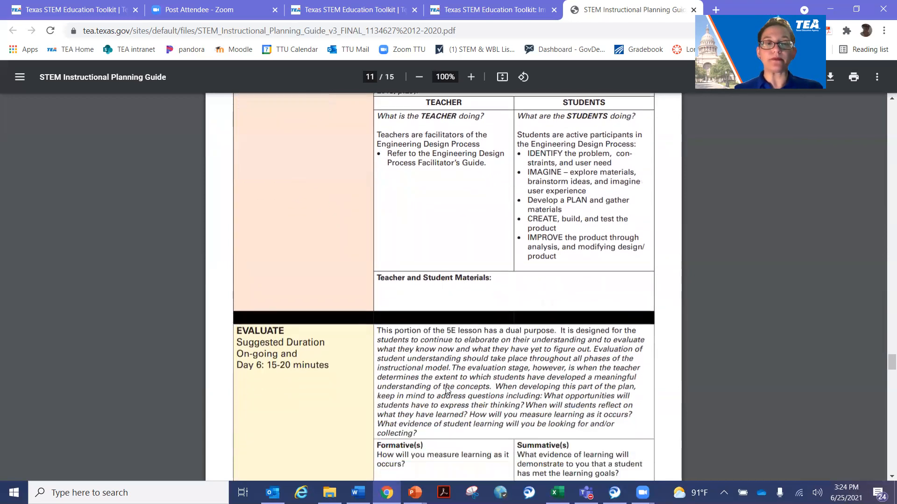
pyautogui.scroll(-3)
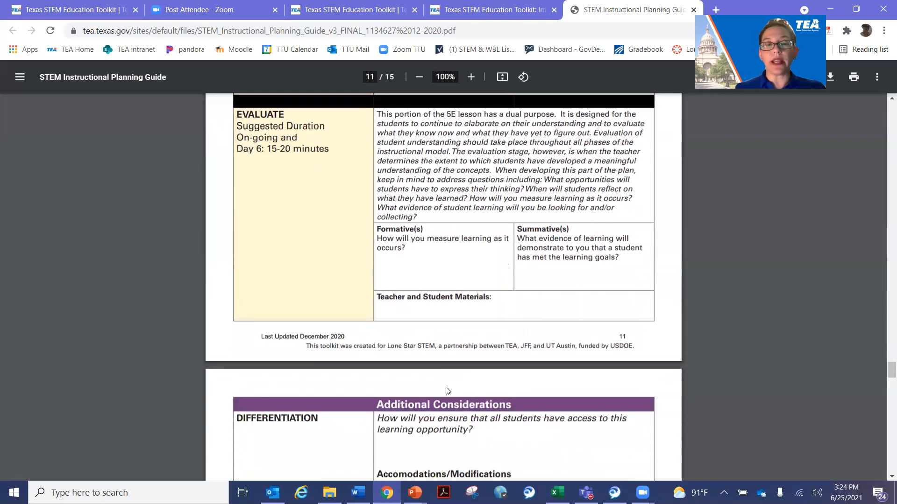
pyautogui.scroll(-3)
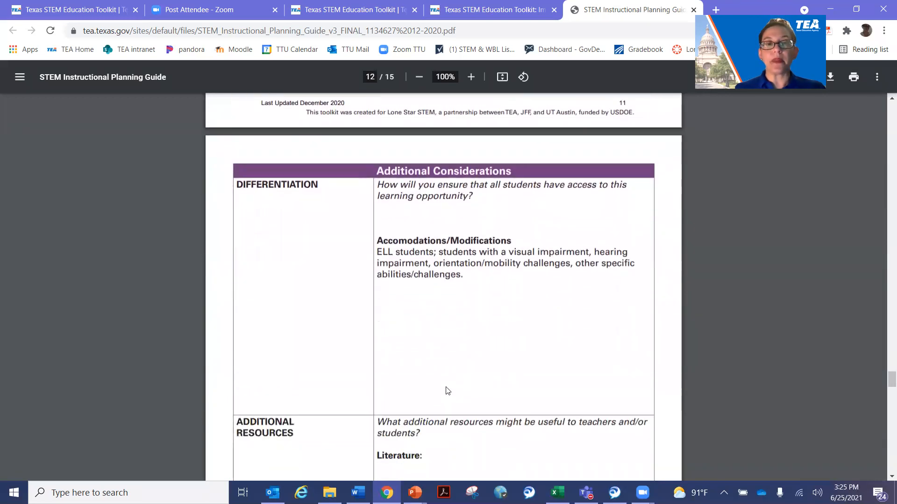
pyautogui.scroll(-3)
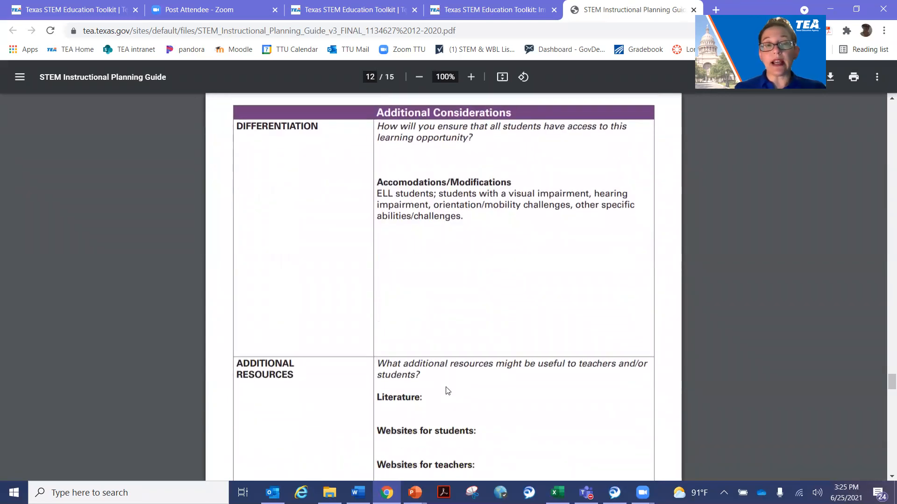
pyautogui.scroll(-3)
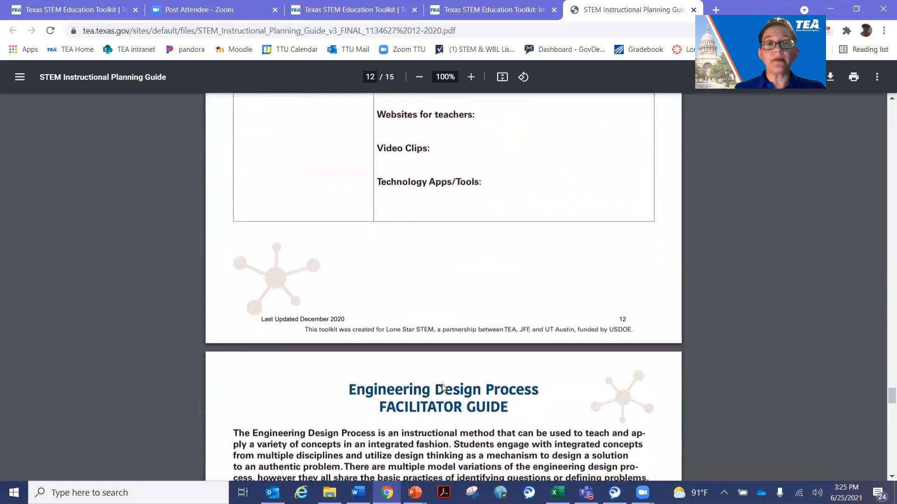
# Scroll the Planning Guide to its final page 15, then switch back to the Texas STEM Education Toolkit tab.
pyautogui.scroll(-3)
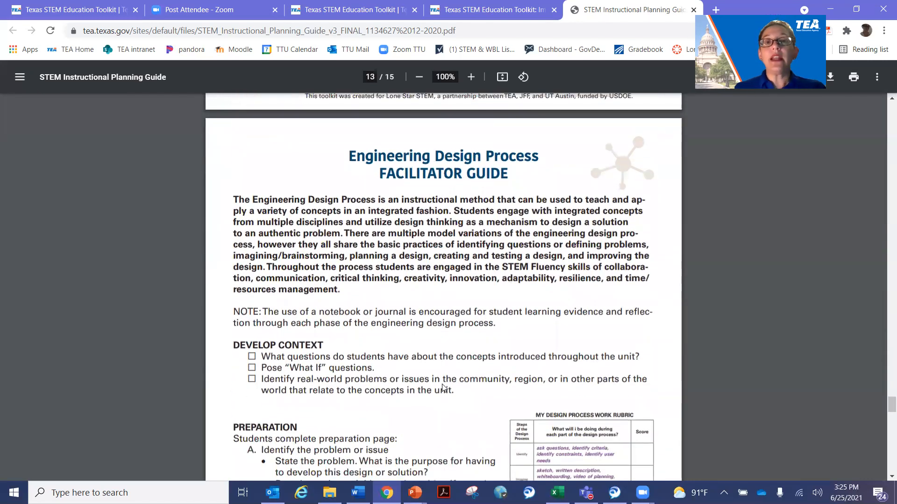
pyautogui.scroll(-3)
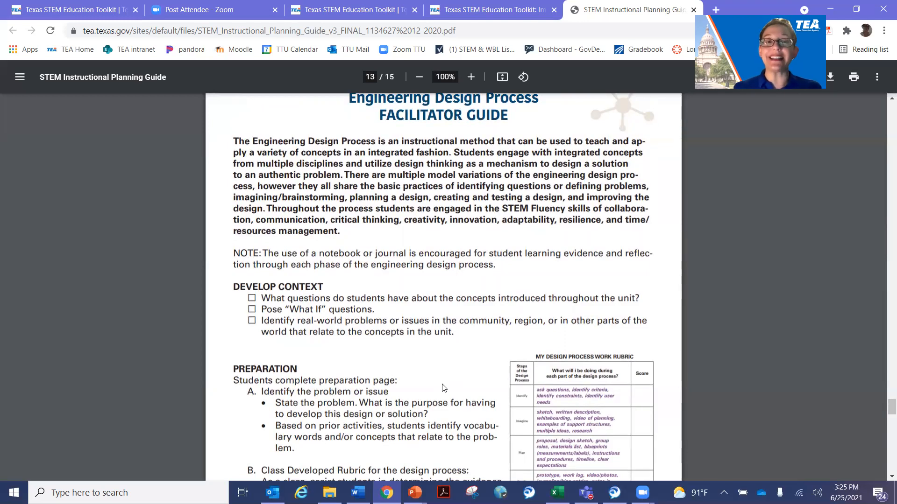
pyautogui.moveTo(459, 383)
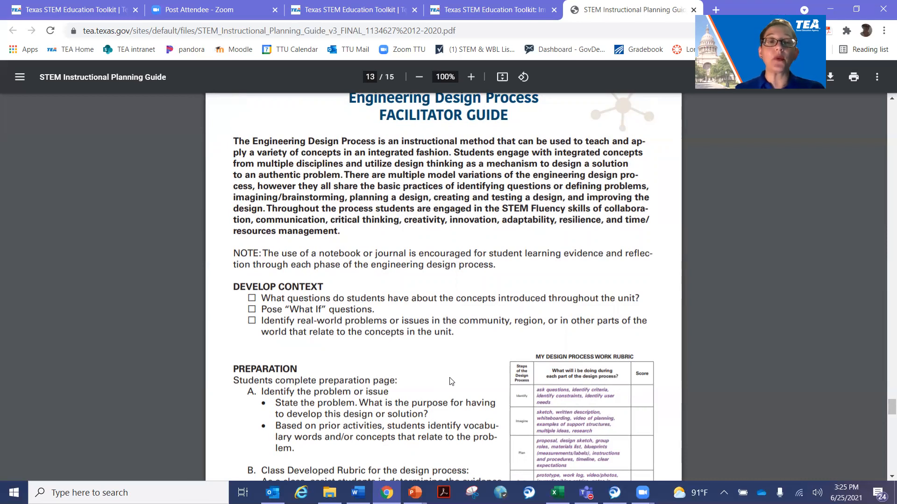
pyautogui.scroll(-3)
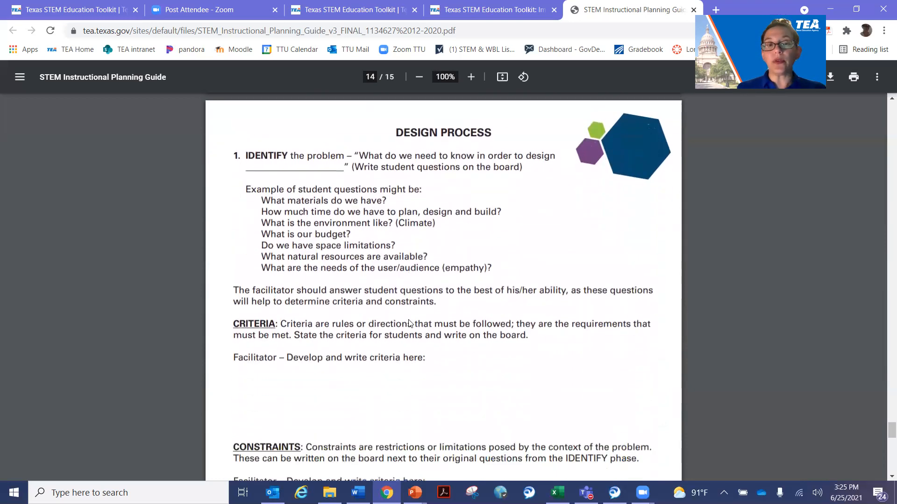
pyautogui.scroll(-3)
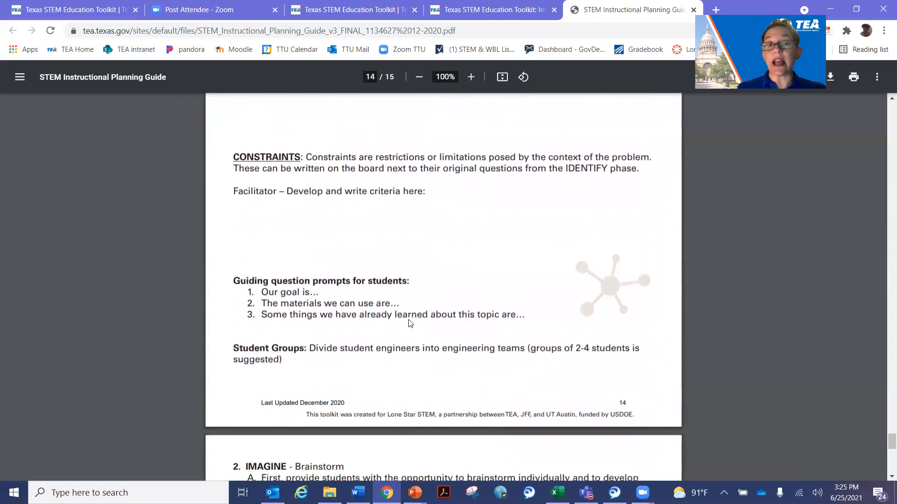
pyautogui.scroll(-3)
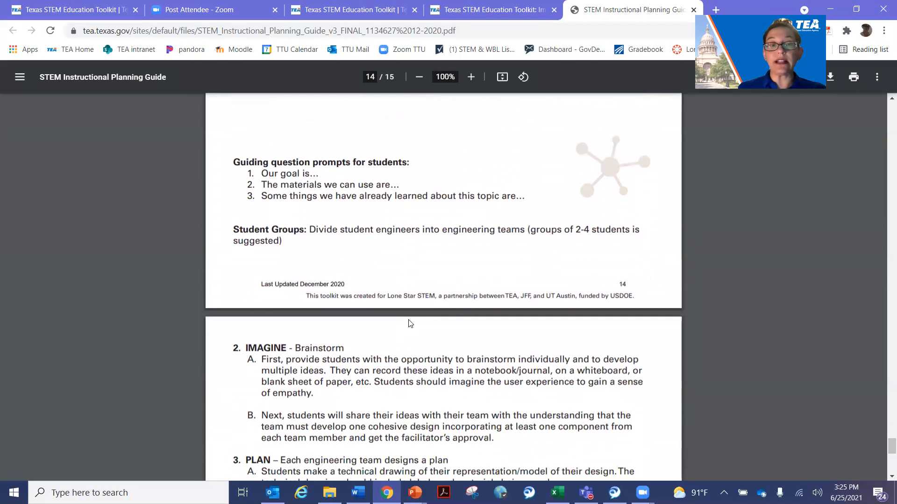
pyautogui.scroll(-3)
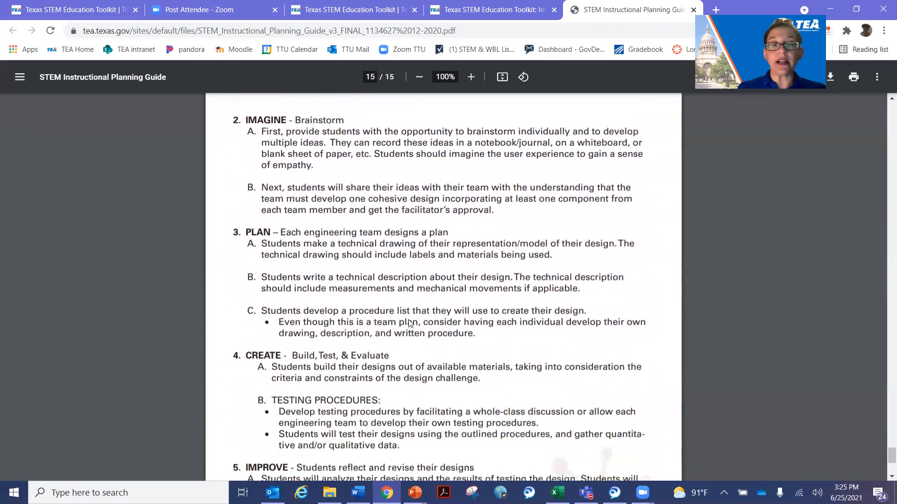
pyautogui.scroll(-3)
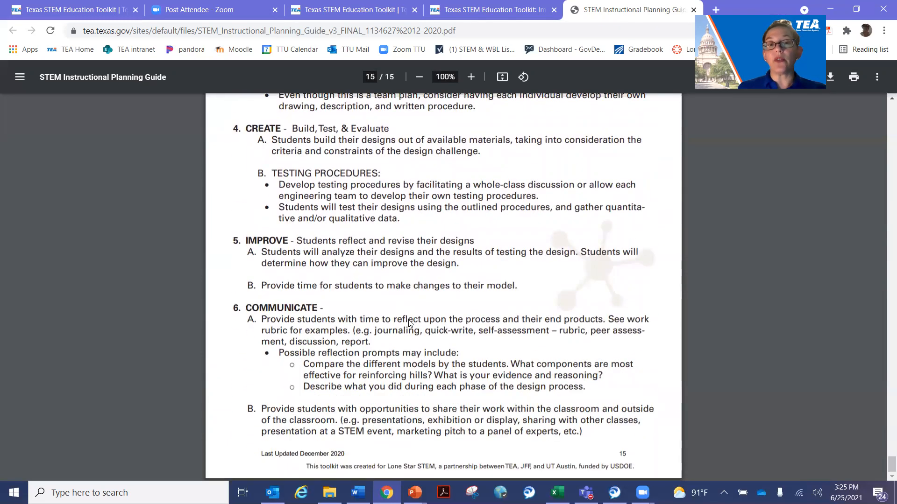
pyautogui.moveTo(519, 421)
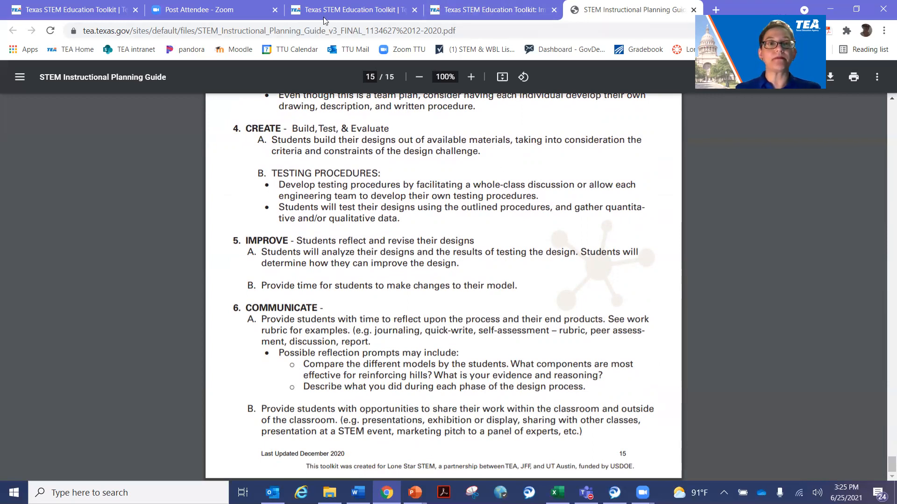
pyautogui.click(491, 10)
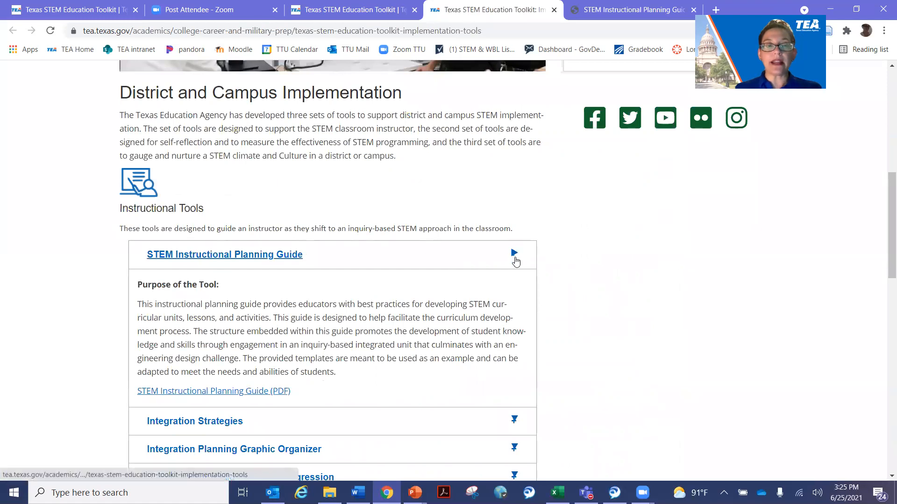
# Collapse the Planning Guide entry, expand Integration Strategies and open its PDF.
pyautogui.click(514, 252)
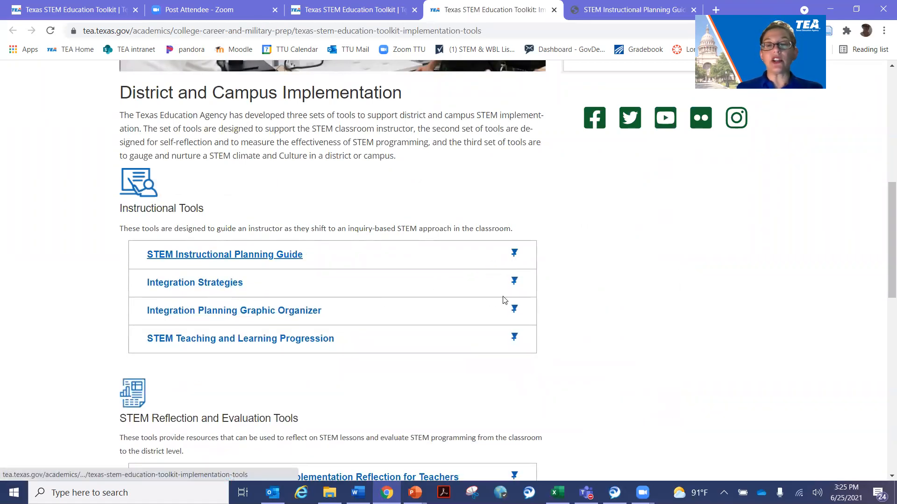
pyautogui.click(194, 282)
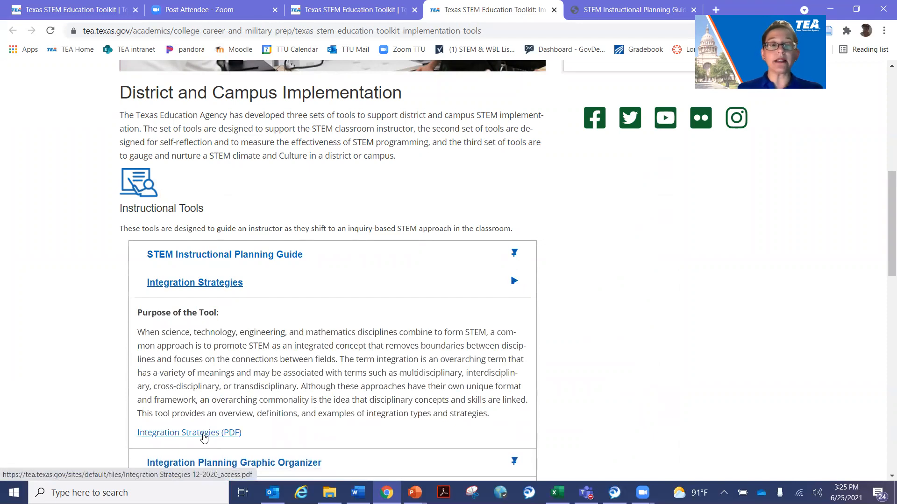
pyautogui.click(189, 433)
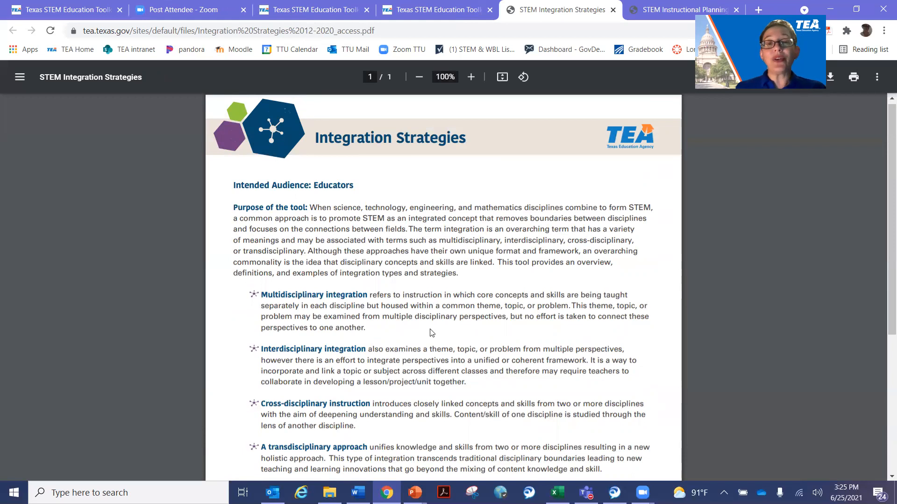
# Scroll the Integration Strategies PDF down to its comparison table, then switch back to the toolkit tab.
pyautogui.scroll(-3)
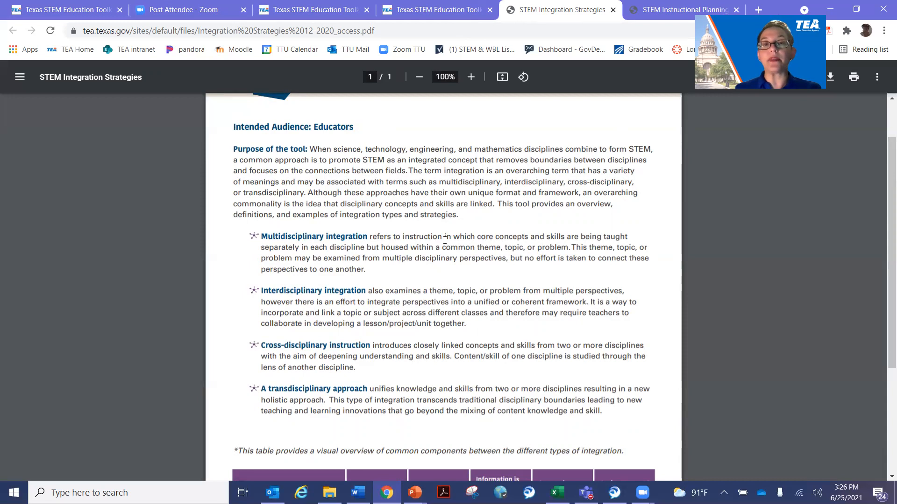
pyautogui.moveTo(523, 413)
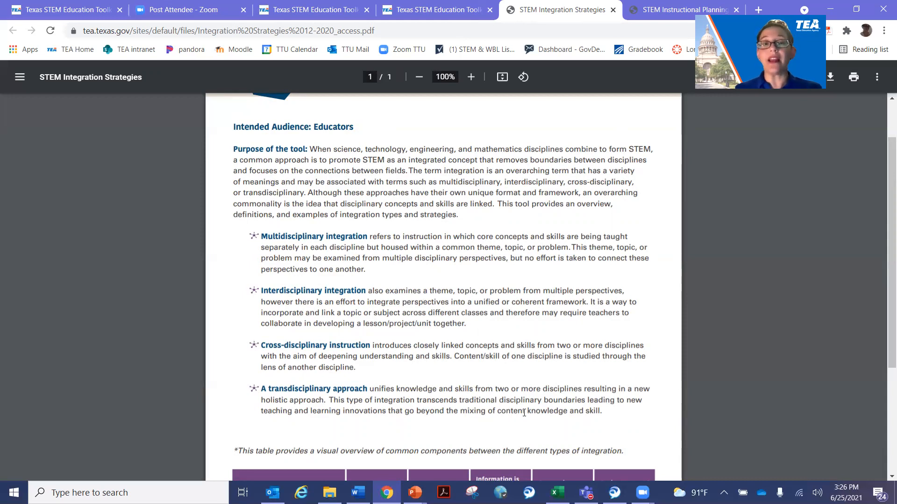
pyautogui.moveTo(531, 409)
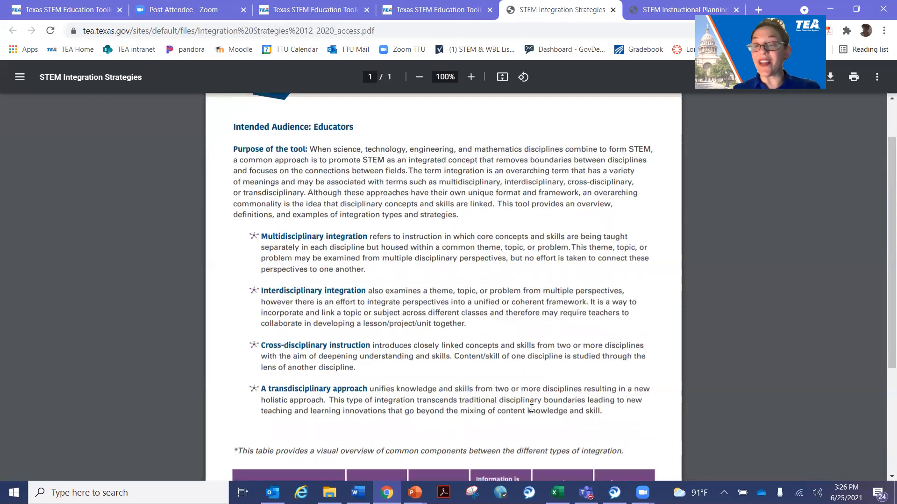
pyautogui.scroll(-3)
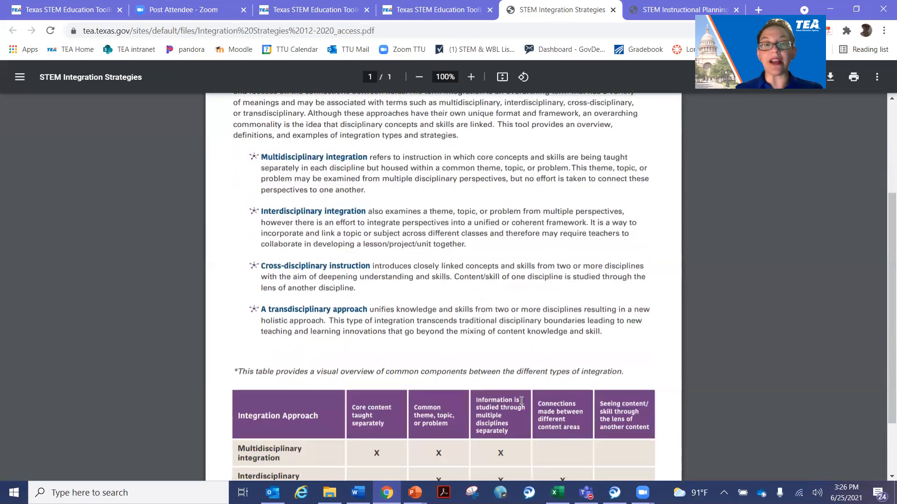
pyautogui.scroll(-3)
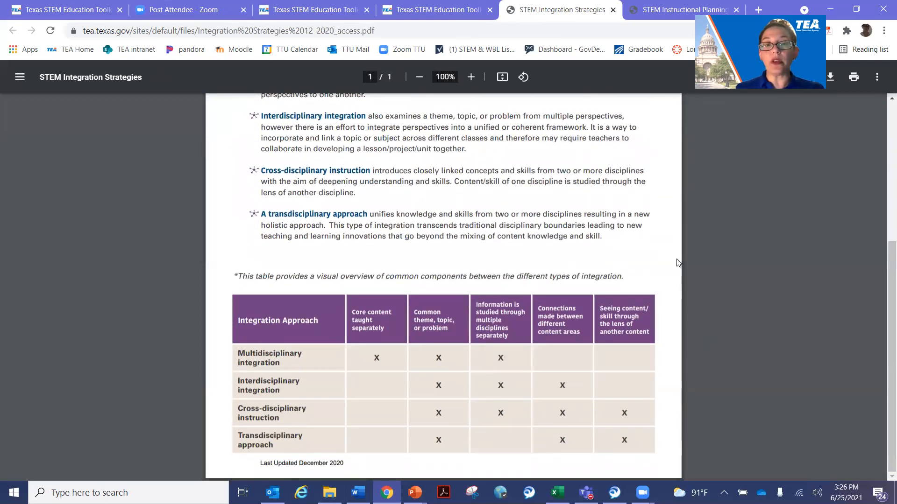
pyautogui.moveTo(377, 359)
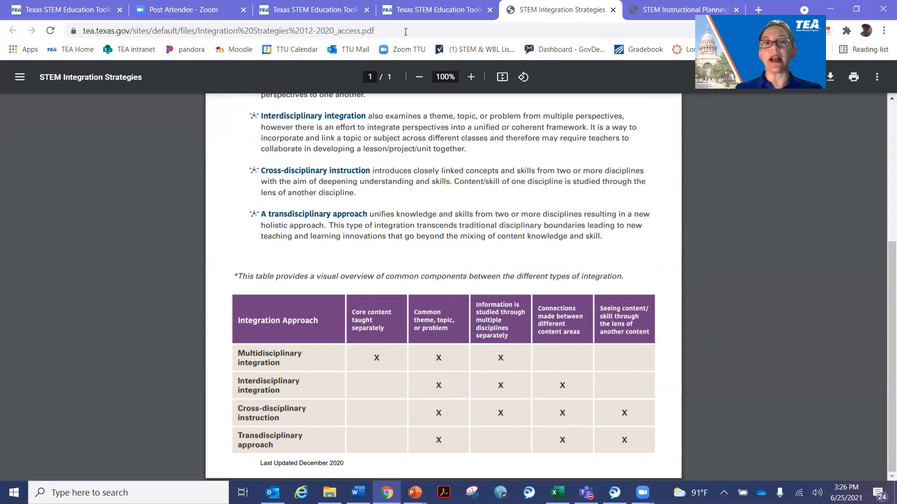
pyautogui.click(434, 9)
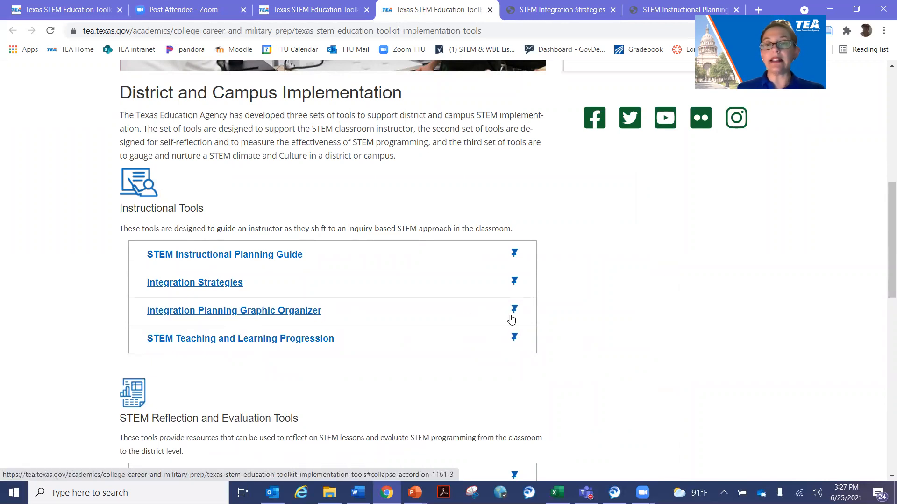
# Open the Integration Planning Graphic Organizer PDF, scroll it, and return to the toolkit tab.
pyautogui.click(234, 311)
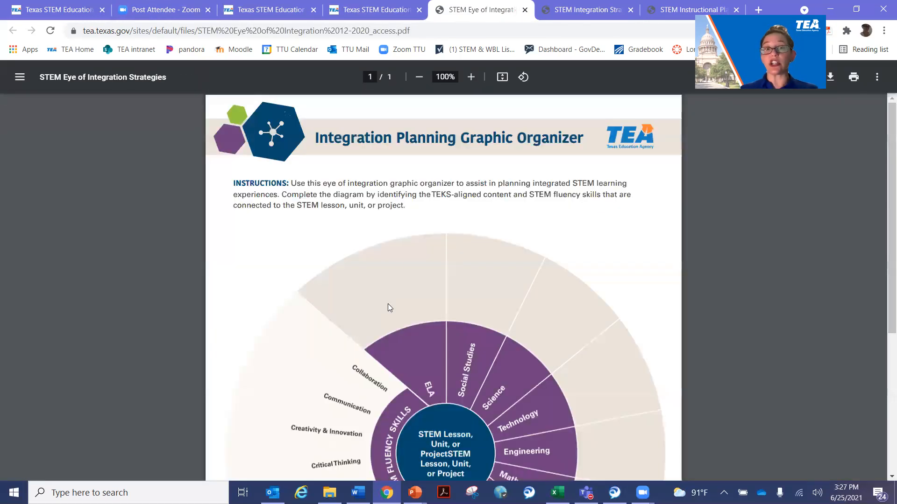
pyautogui.moveTo(596, 245)
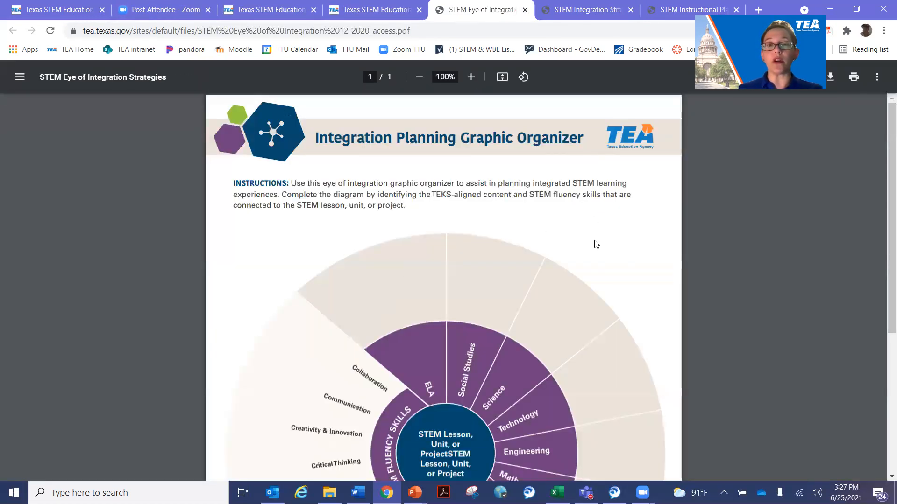
pyautogui.scroll(-3)
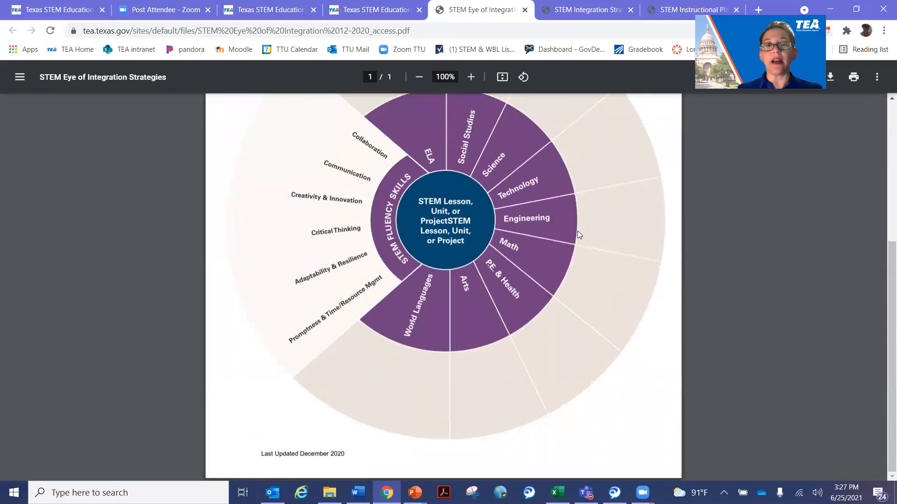
pyautogui.click(372, 9)
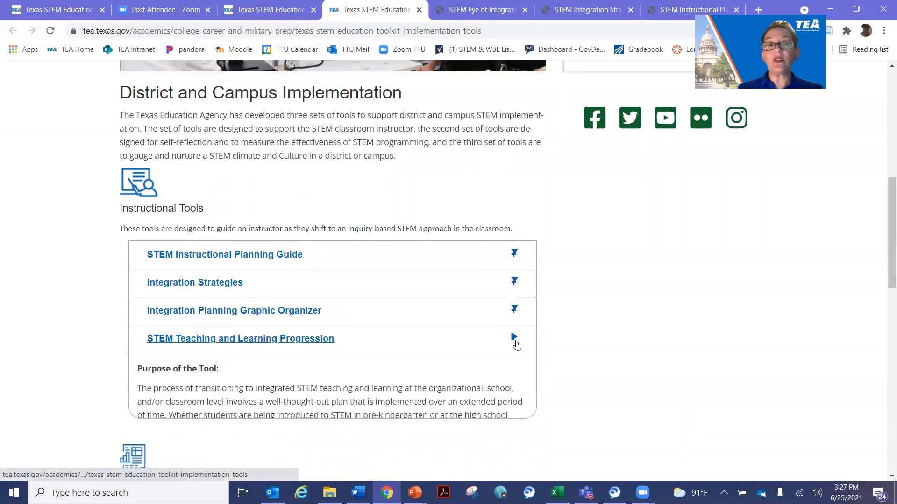
# Open the STEM Teaching and Learning Progression PDF from the toolkit's tool list.
pyautogui.scroll(-3)
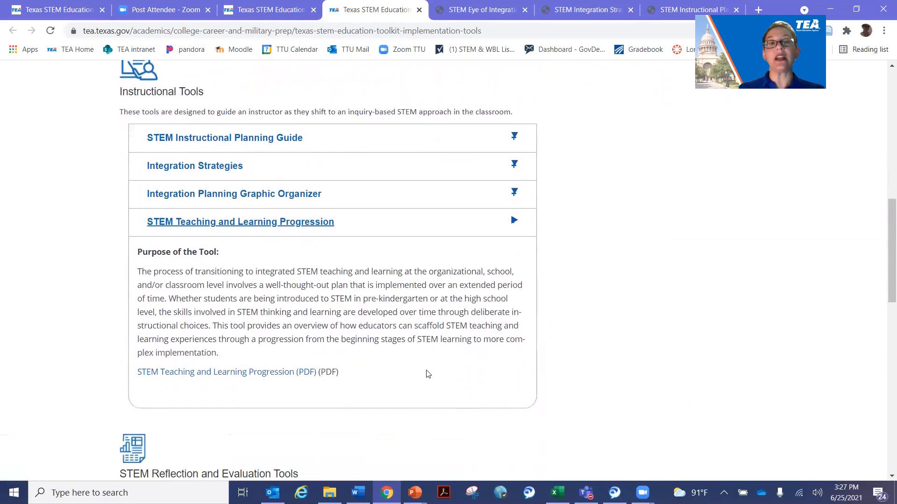
pyautogui.click(226, 372)
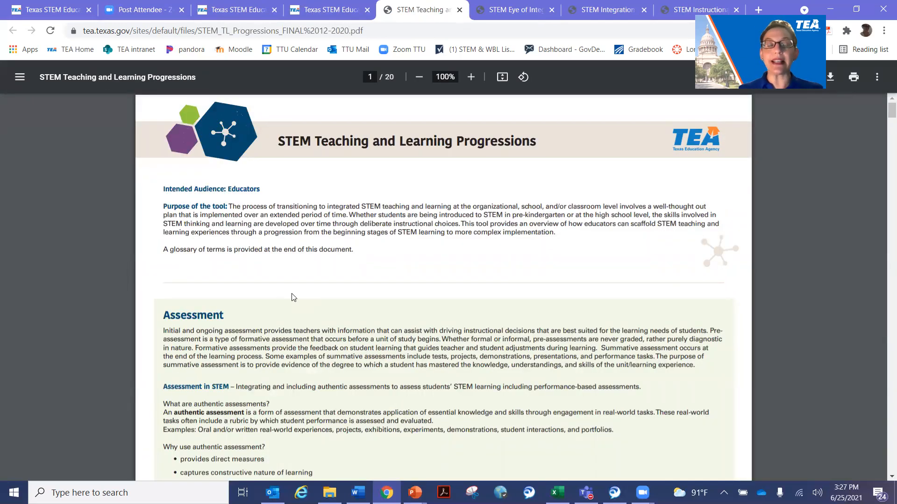
pyautogui.moveTo(334, 275)
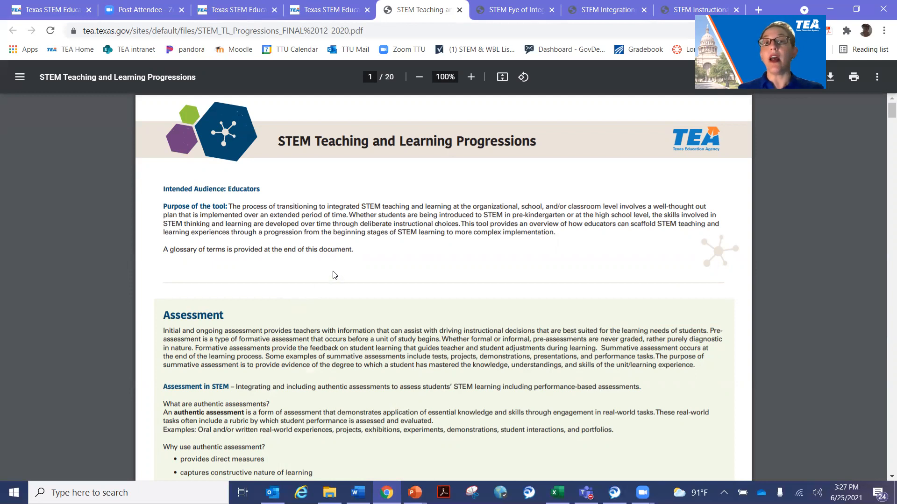
# Scroll the Assessment section to page 2's progression table and highlight the T-TESS Rubric Planning sentence, then deselect.
pyautogui.scroll(-3)
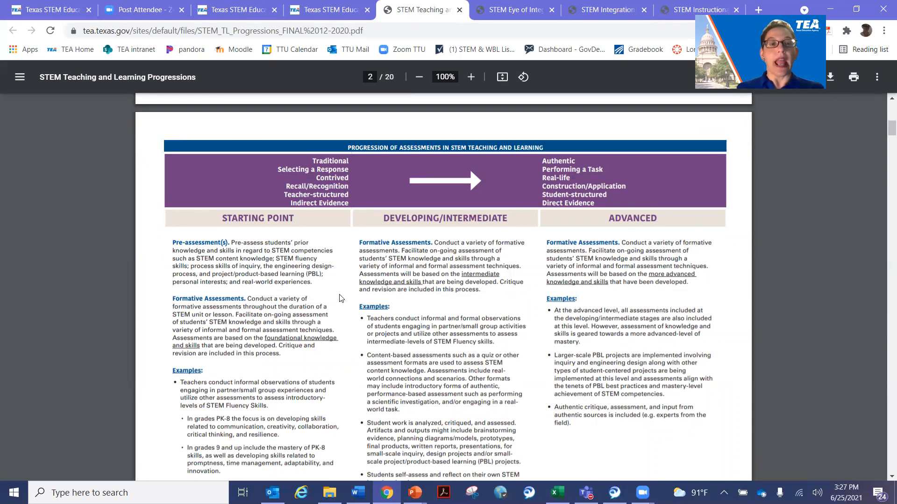
pyautogui.moveTo(262, 224)
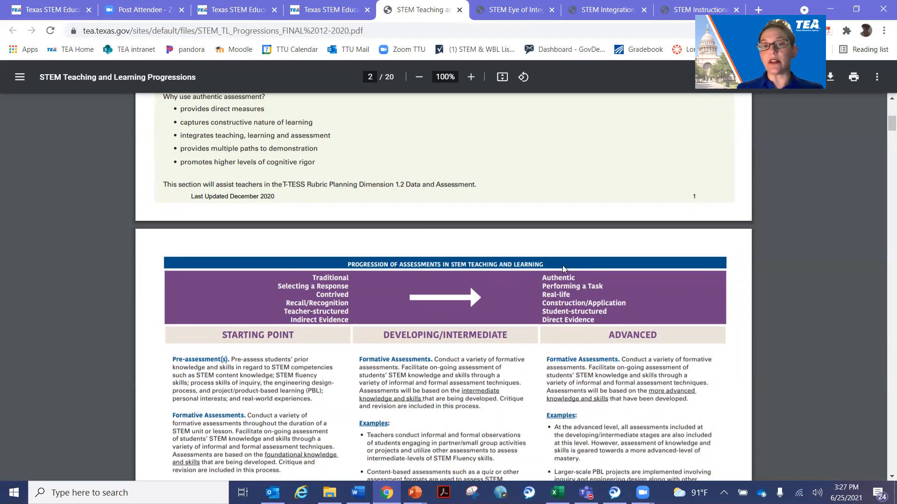
pyautogui.moveTo(555, 266)
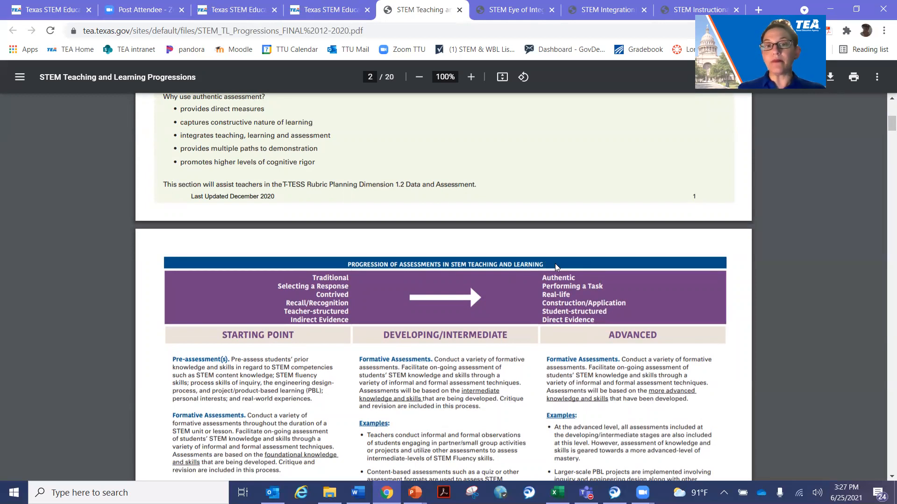
pyautogui.scroll(-3)
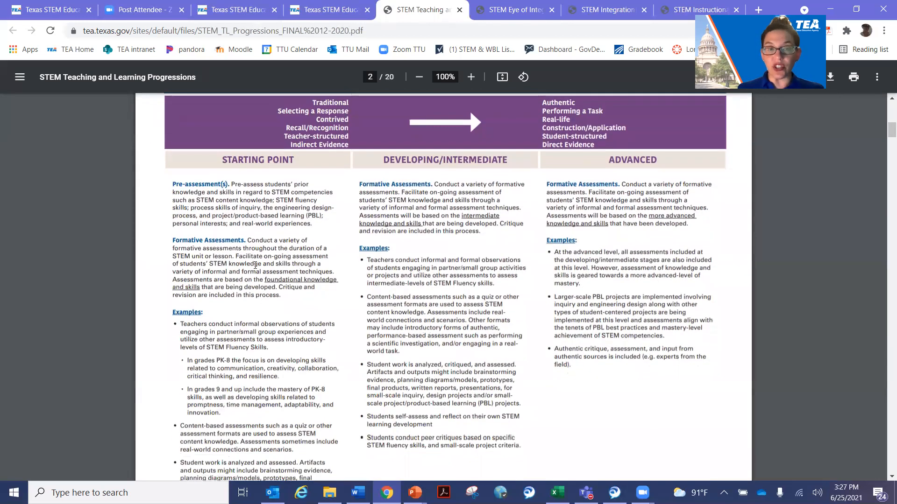
pyautogui.moveTo(288, 103)
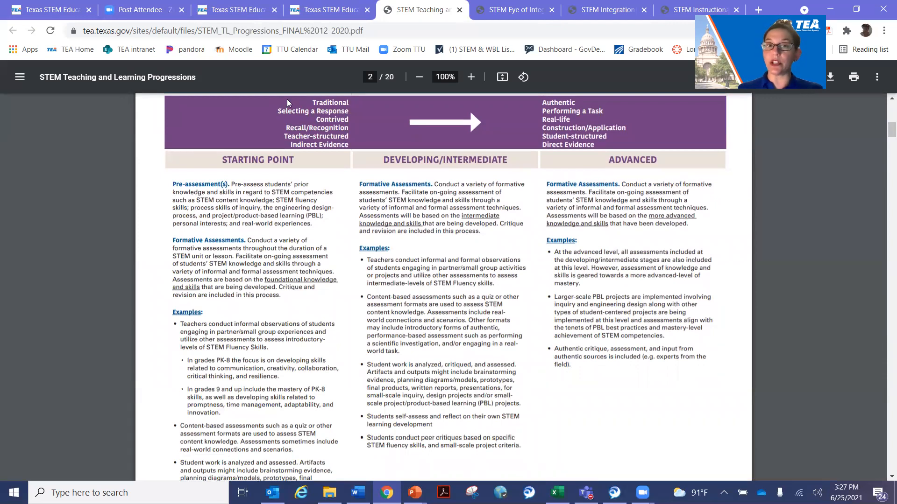
pyautogui.moveTo(351, 328)
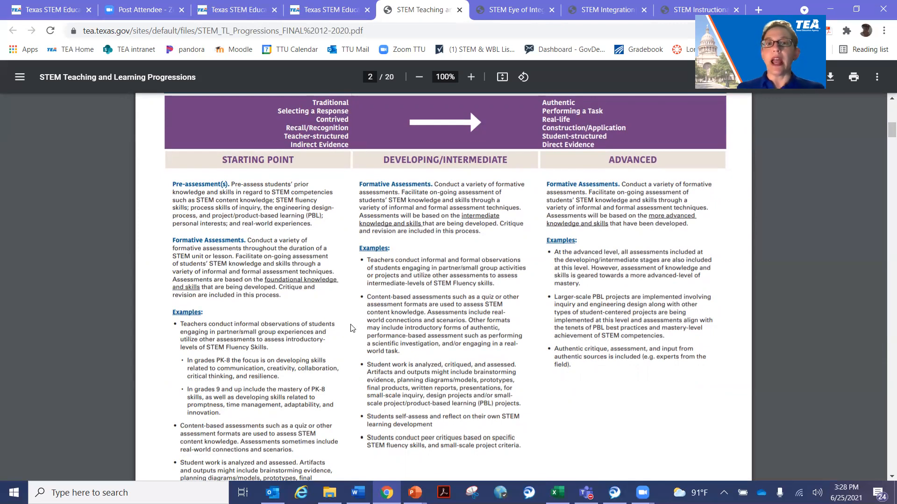
pyautogui.moveTo(443, 375)
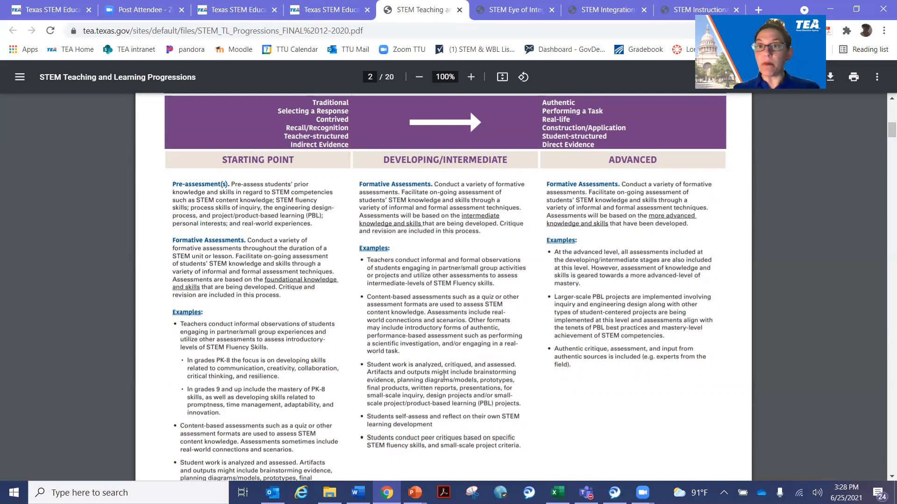
pyautogui.moveTo(616, 226)
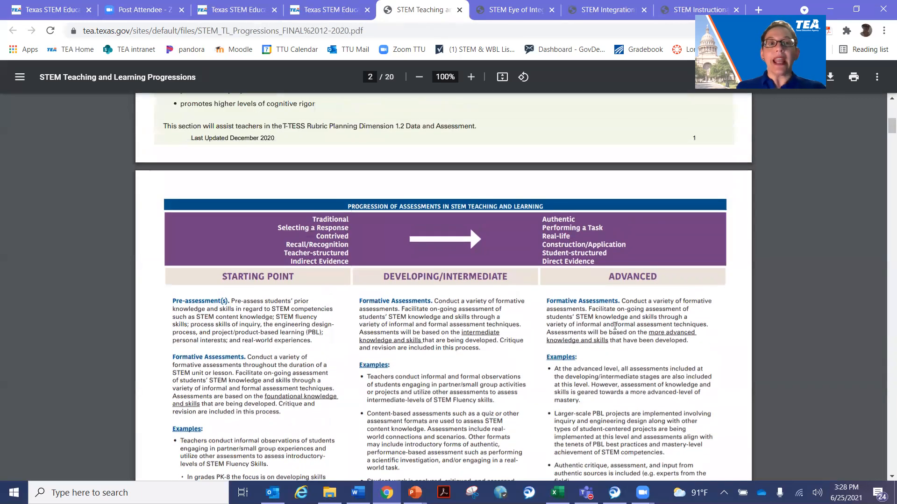
pyautogui.moveTo(510, 442)
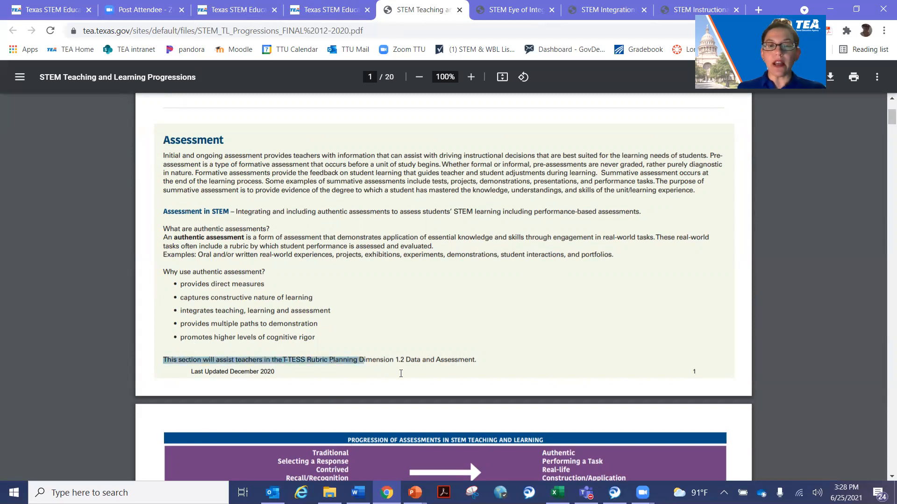
pyautogui.moveTo(360, 359); pyautogui.dragTo(476, 359)
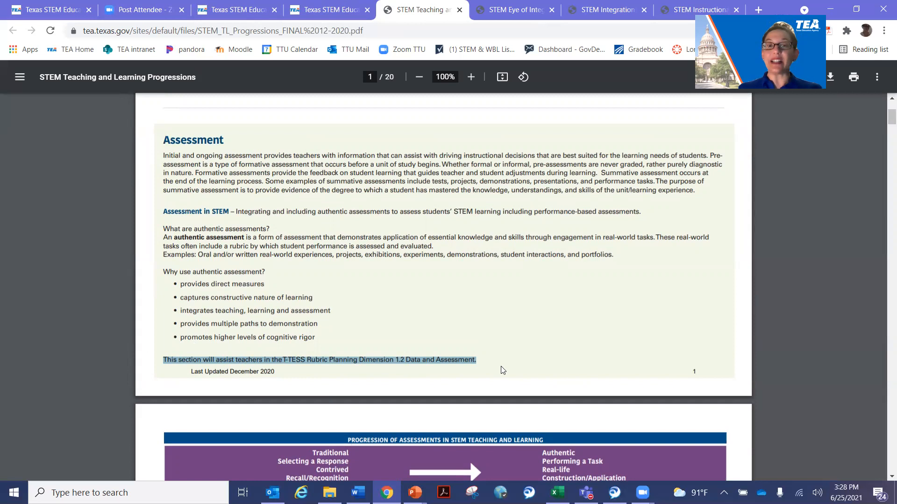
pyautogui.click(511, 353)
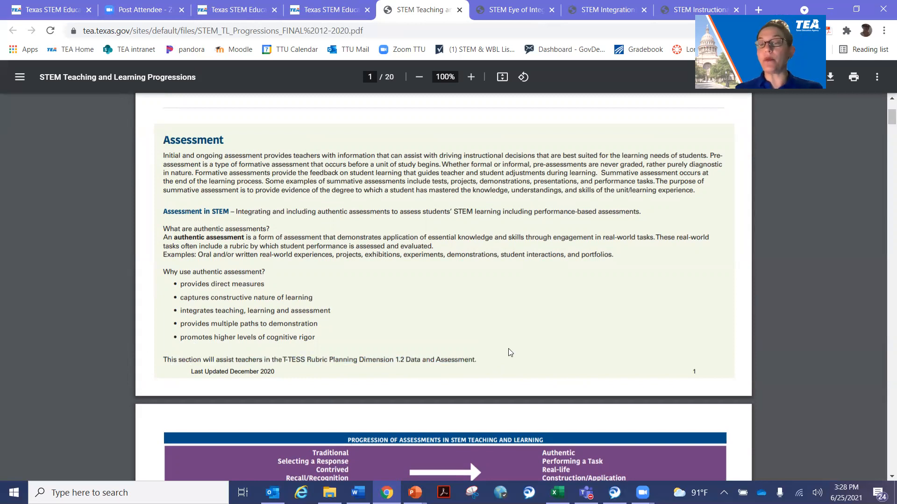
pyautogui.moveTo(501, 348)
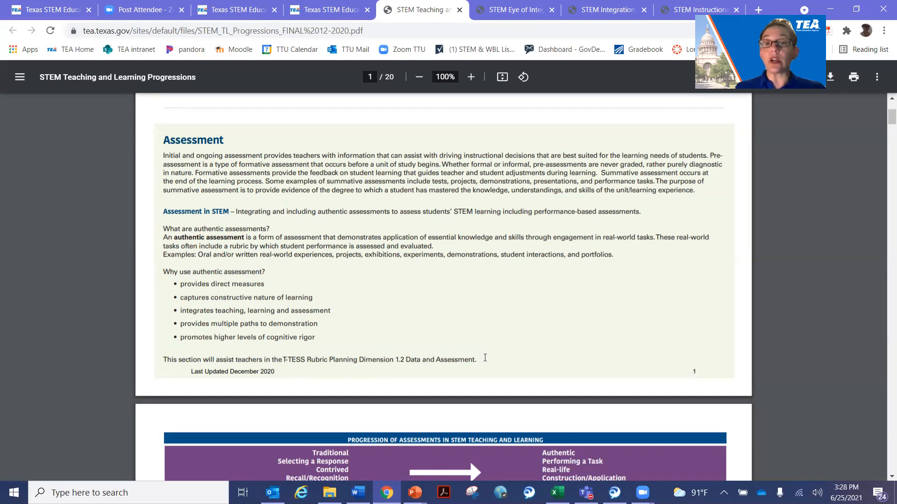
pyautogui.moveTo(491, 368)
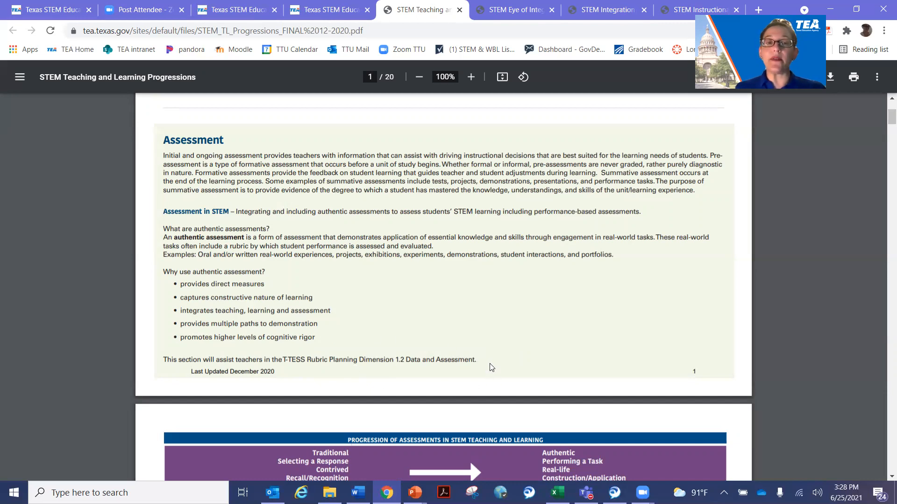
# Scroll through the Assessment, Cognitive Rigor, Student-centered and Sustained Learning sections of the progressions PDF.
pyautogui.scroll(-3)
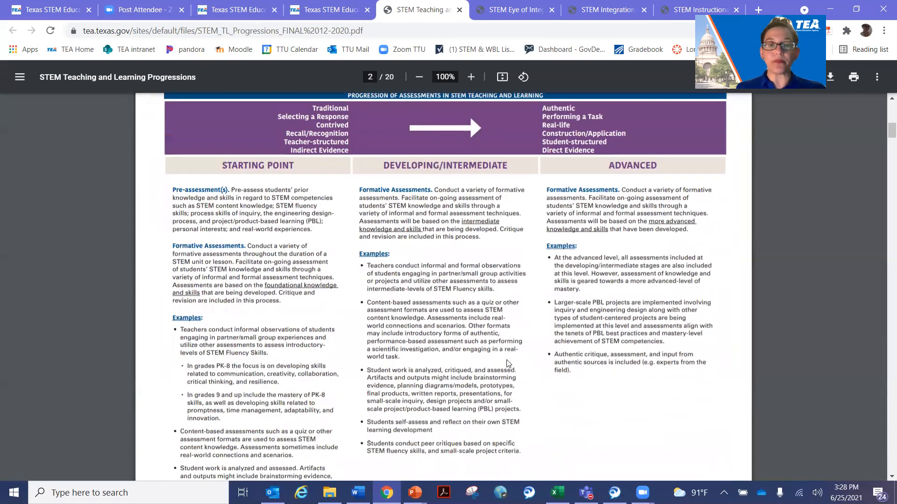
pyautogui.scroll(-3)
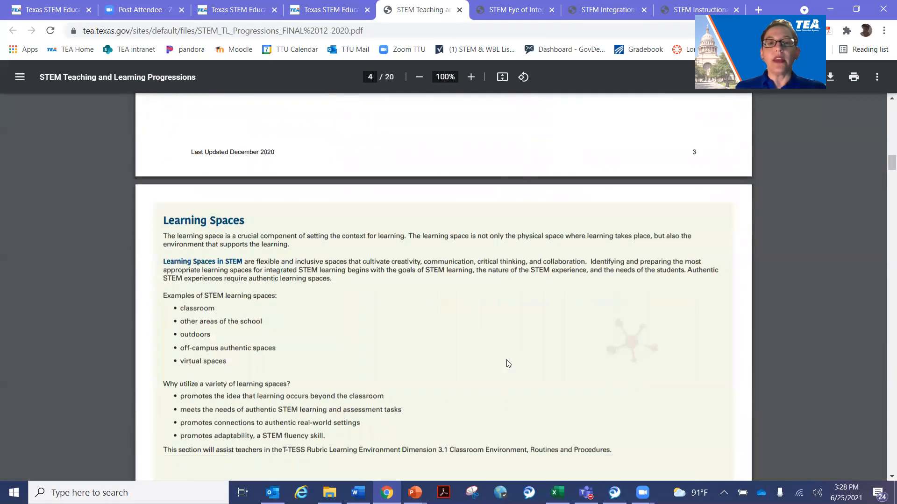
pyautogui.scroll(-3)
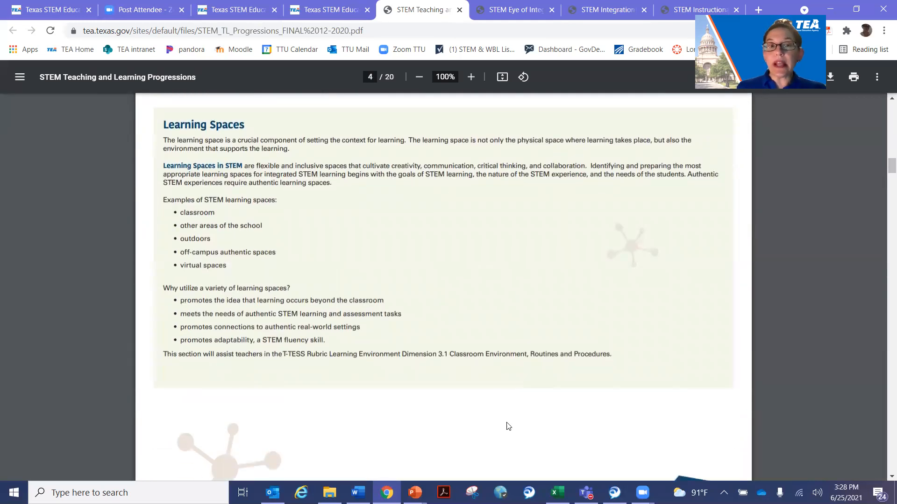
pyautogui.moveTo(460, 359)
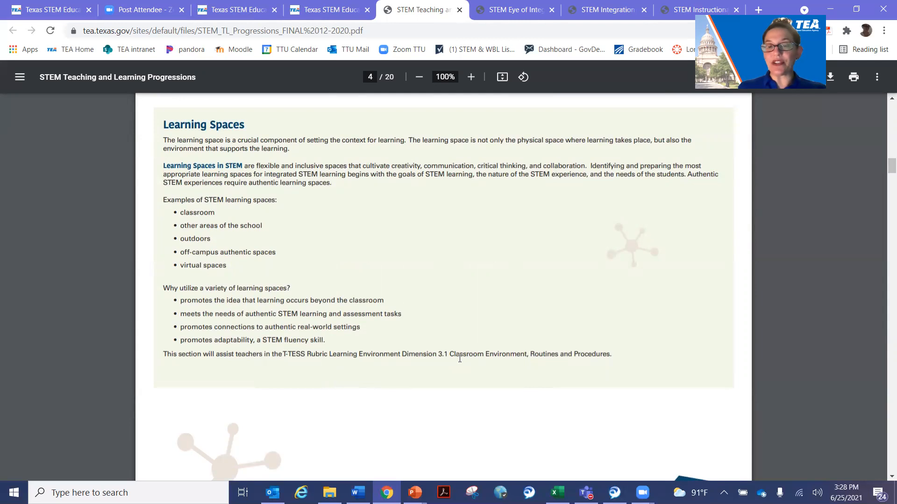
pyautogui.scroll(-3)
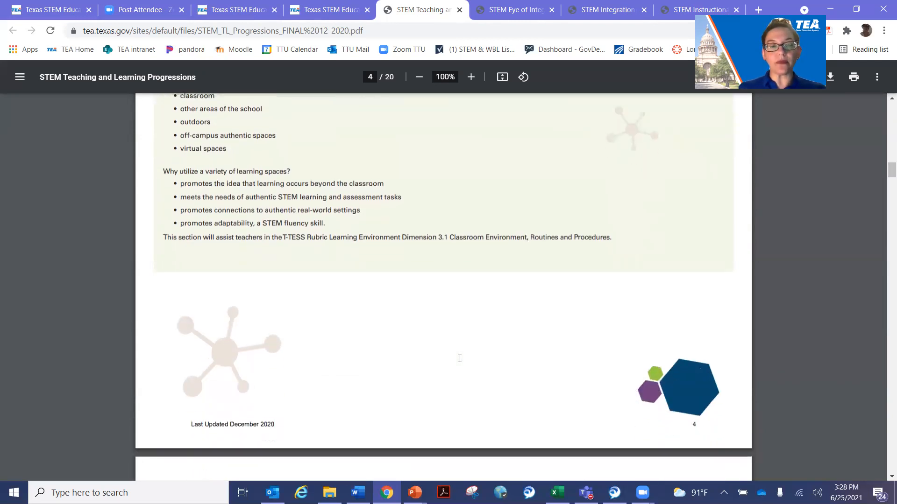
pyautogui.scroll(-3)
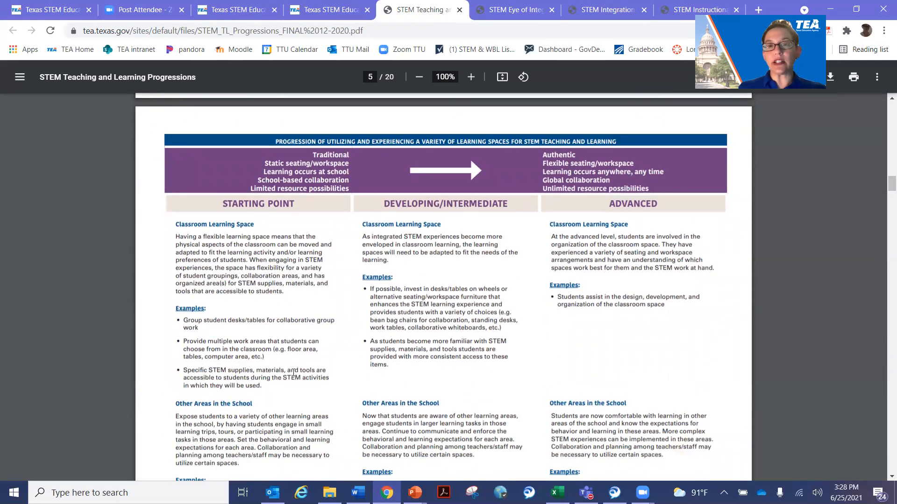
pyautogui.scroll(-3)
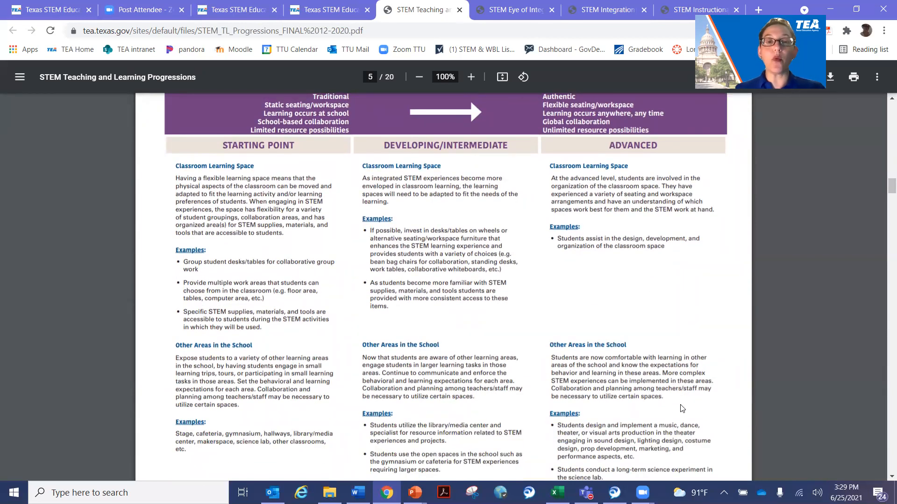
pyautogui.scroll(-3)
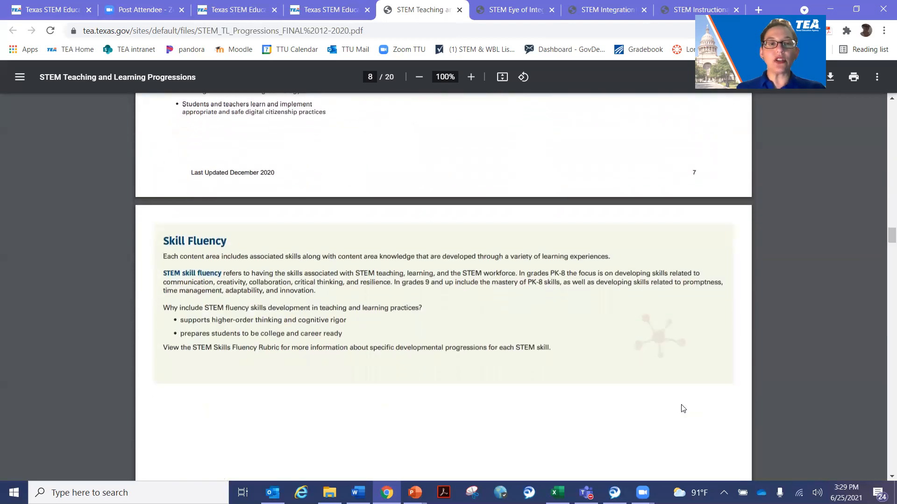
pyautogui.scroll(-3)
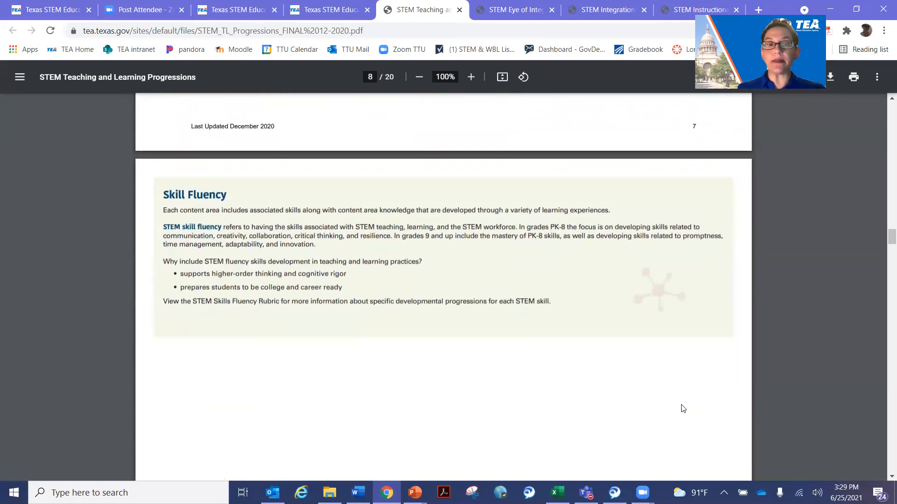
pyautogui.scroll(-3)
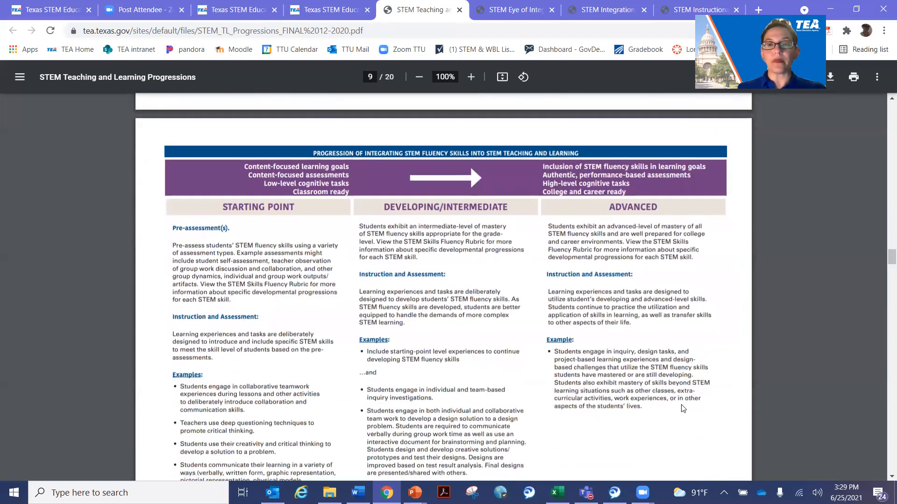
# Continue past Integrated Teaching and Learning to the marine STEM project examples on page 19.
pyautogui.scroll(-3)
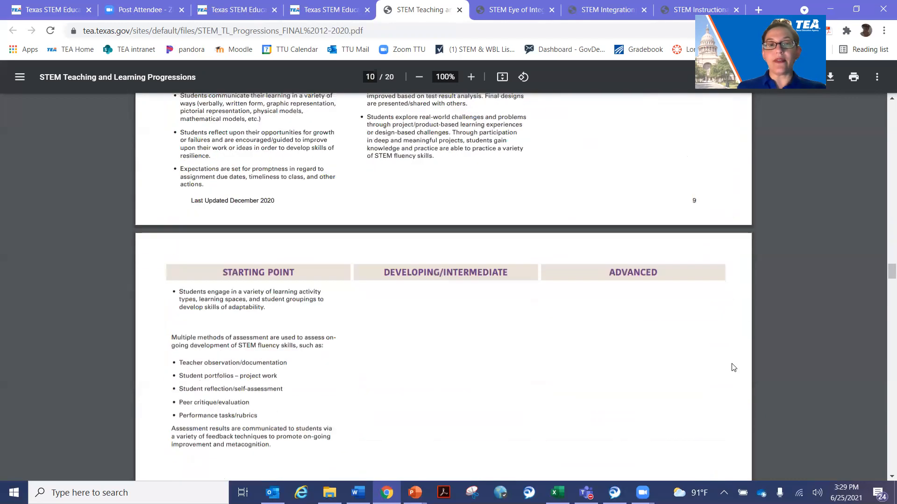
pyautogui.scroll(-3)
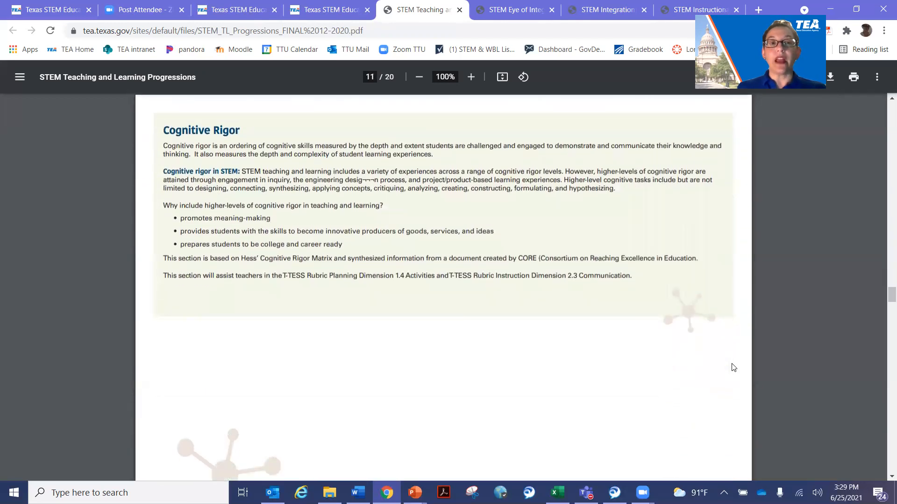
pyautogui.moveTo(560, 379)
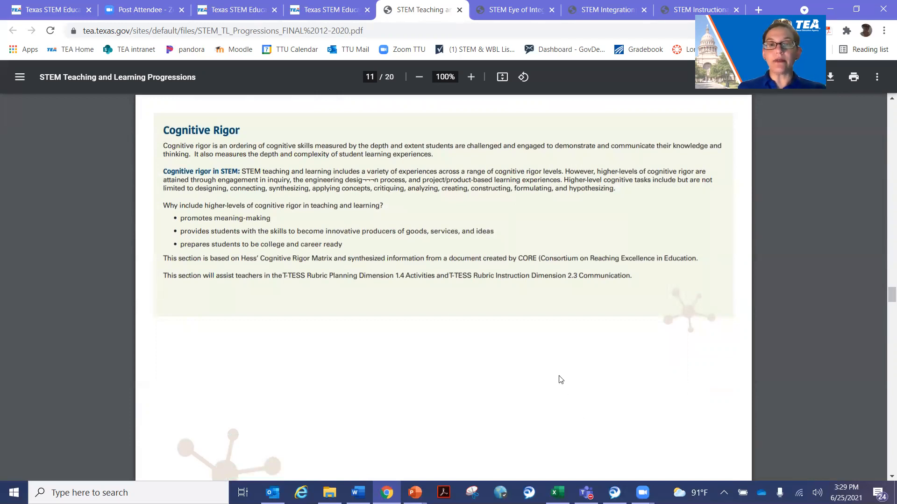
pyautogui.scroll(-3)
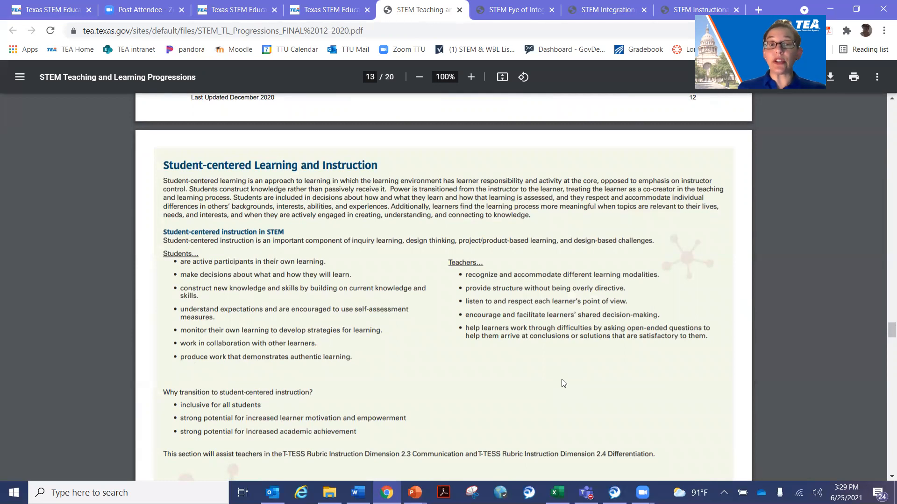
pyautogui.scroll(-3)
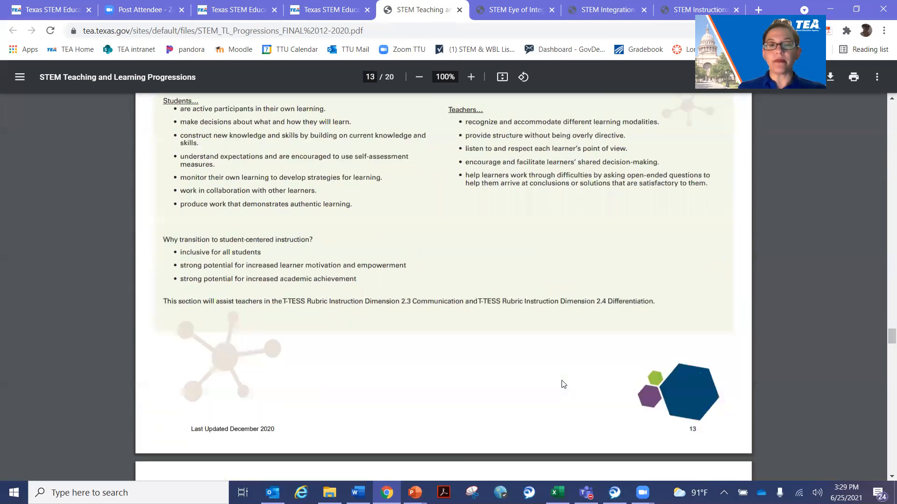
pyautogui.scroll(-3)
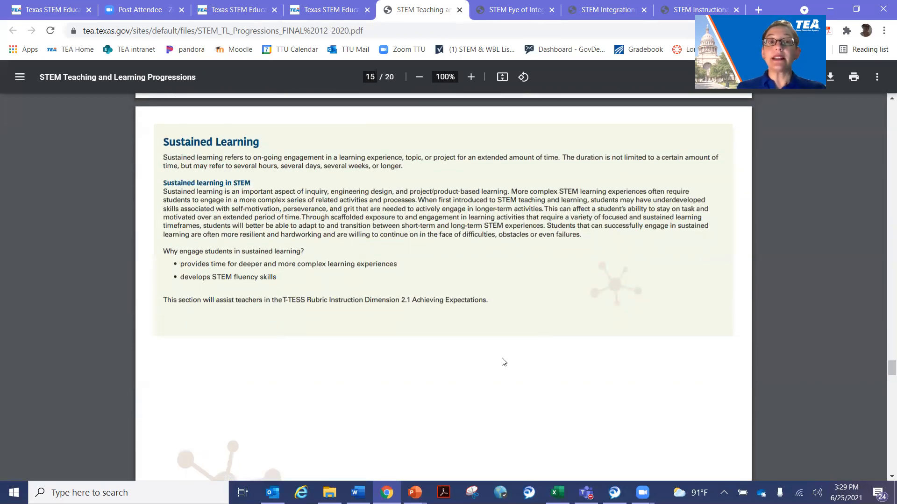
pyautogui.scroll(-3)
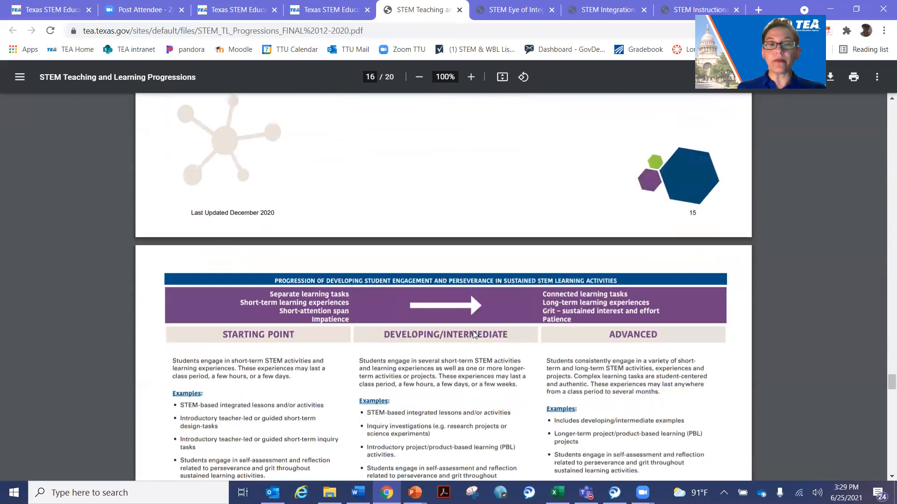
pyautogui.scroll(-3)
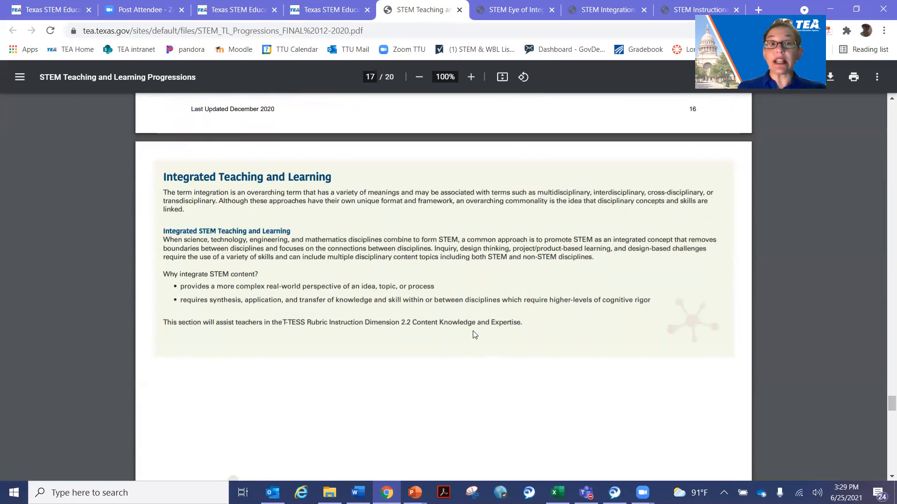
pyautogui.scroll(-3)
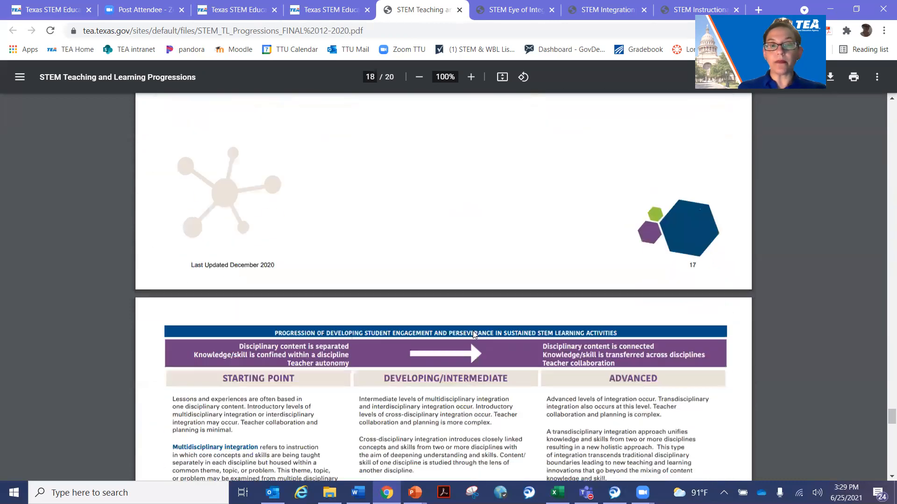
pyautogui.scroll(-3)
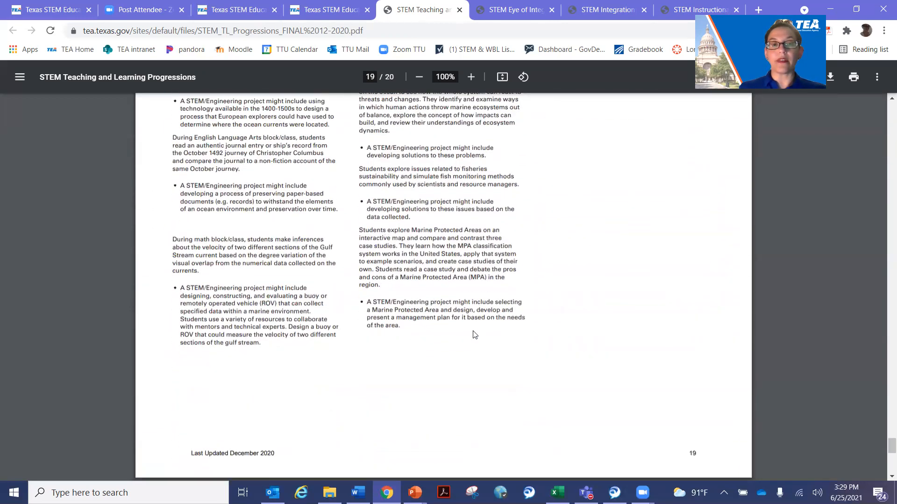
# Scroll to the Glossary on page 20 of the progressions PDF.
pyautogui.scroll(-3)
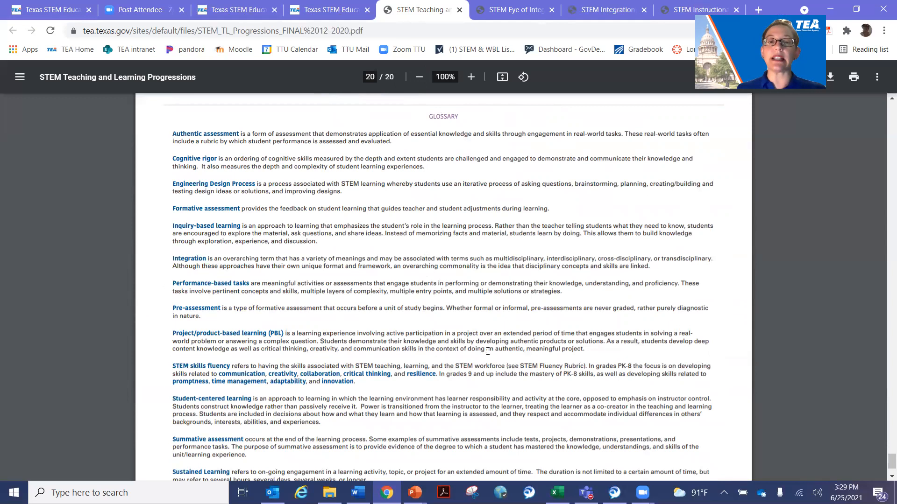
pyautogui.scroll(-3)
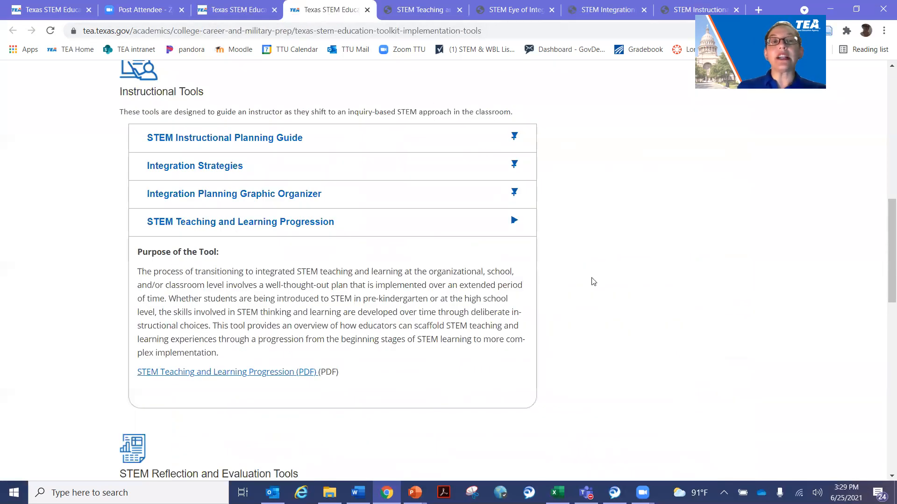
# Collapse the STEM Teaching and Learning Progression entry and scroll up to the District and Campus Implementation overview.
pyautogui.click(240, 223)
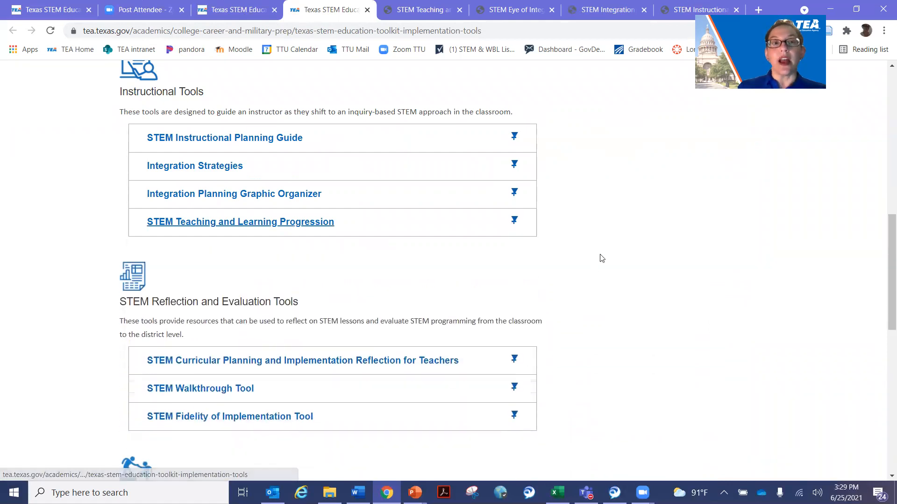
pyautogui.scroll(3)
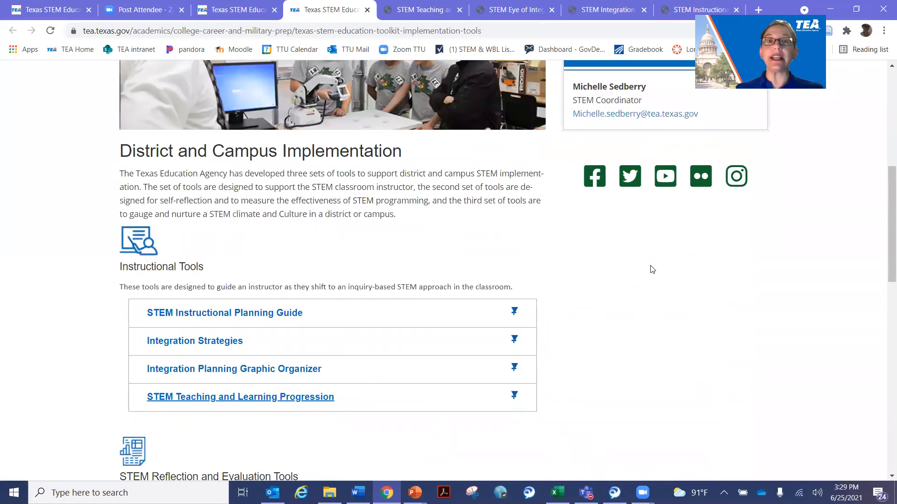
pyautogui.moveTo(656, 276)
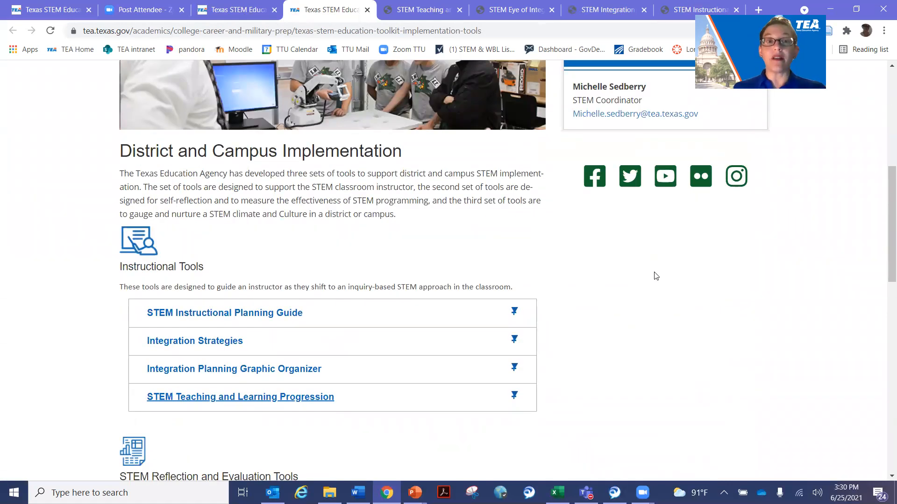